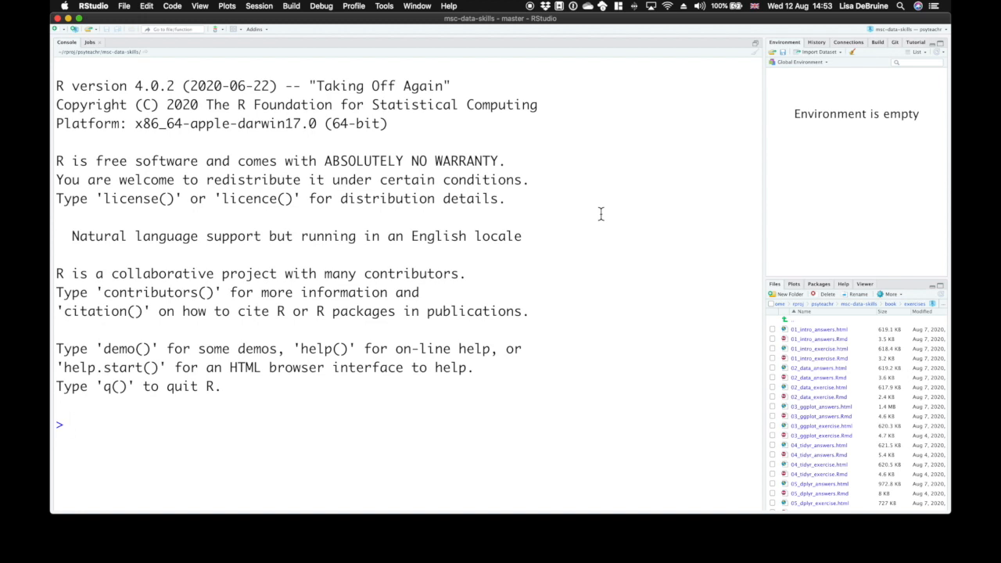
pyautogui.moveTo(209, 417)
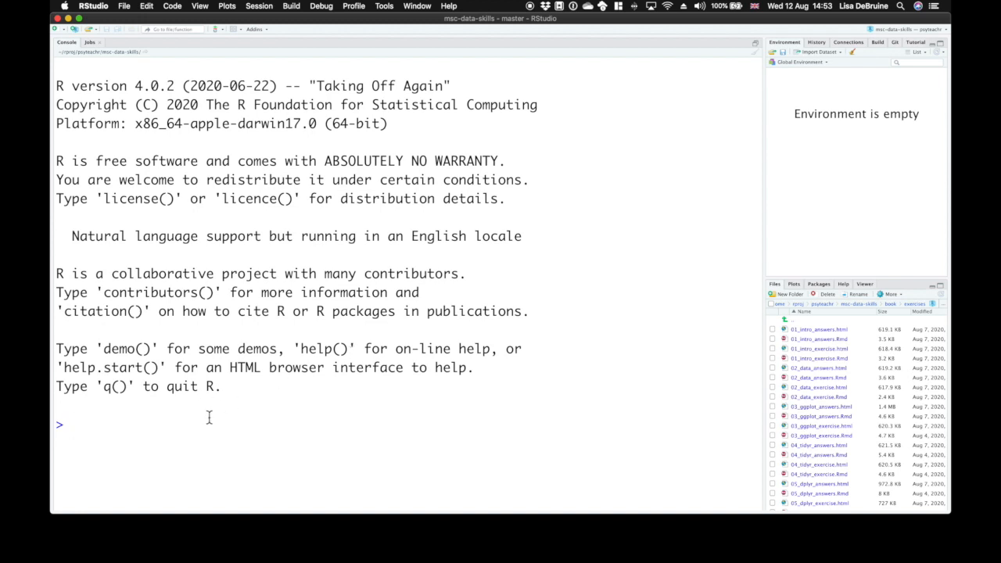
# In the console, run 2 + 2, assign a <- 1 and b <- 2, then compute sum(c(a, b))
pyautogui.write('2 + 2')
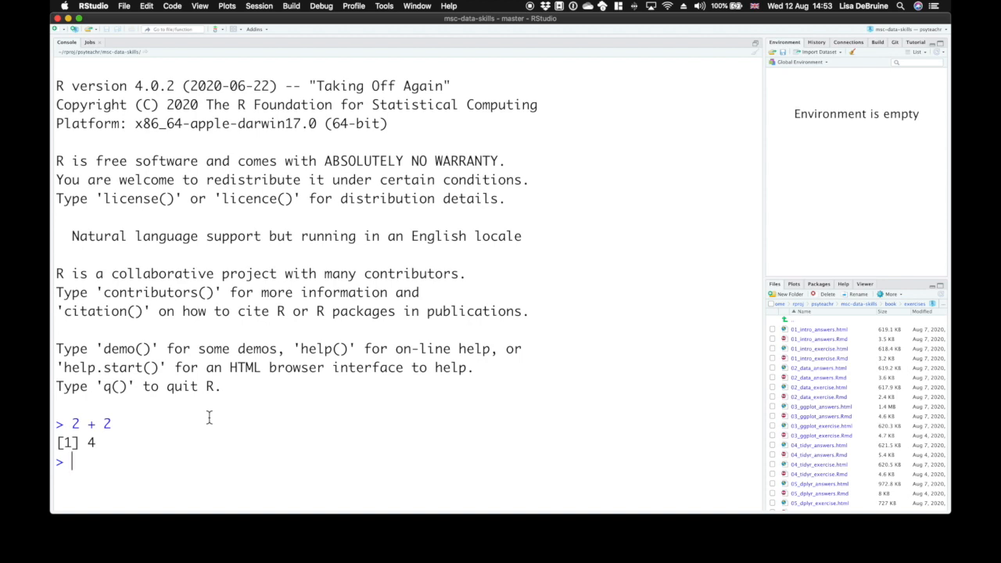
pyautogui.write('a <- 1')
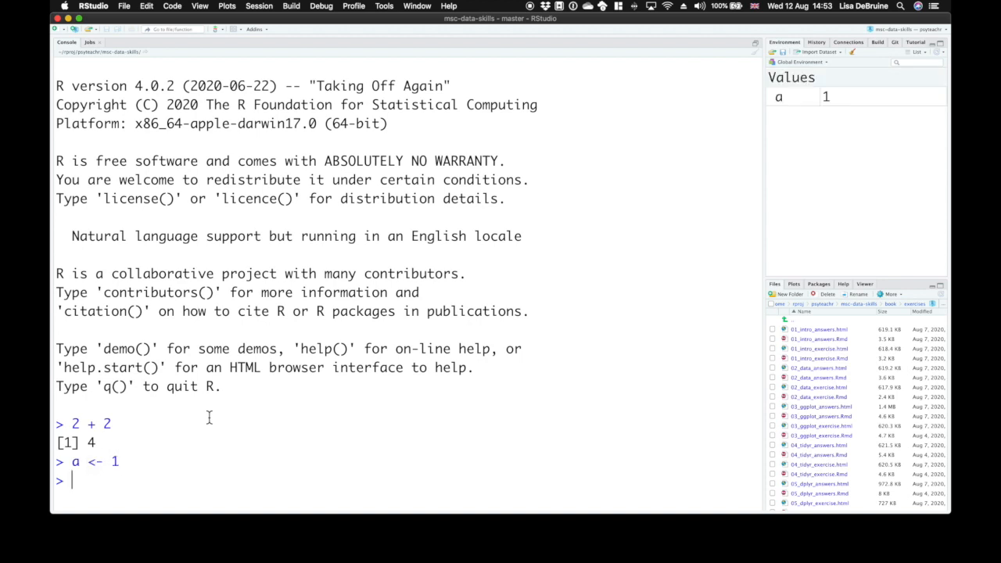
pyautogui.write('b <- 2')
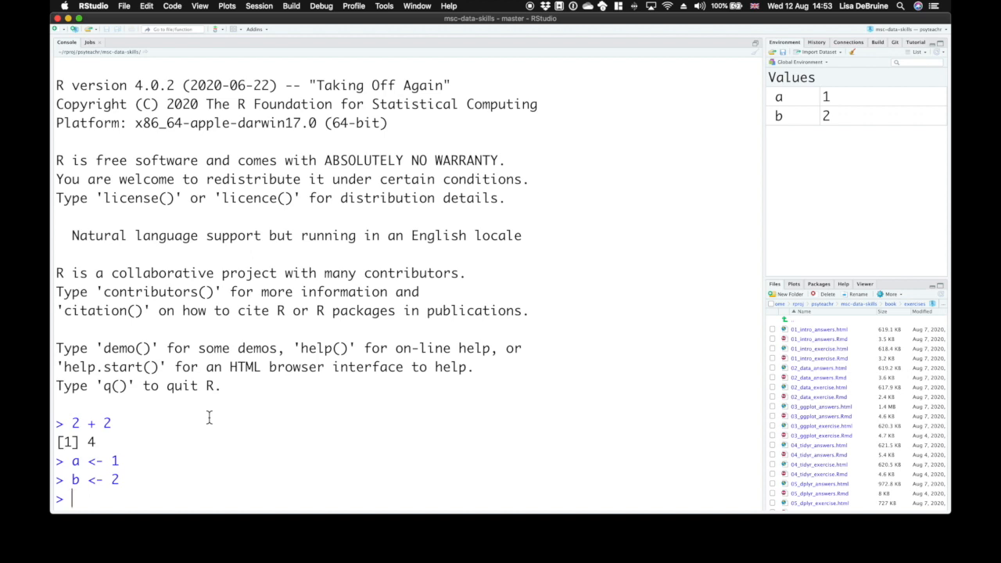
pyautogui.write('sum(c(a, b')
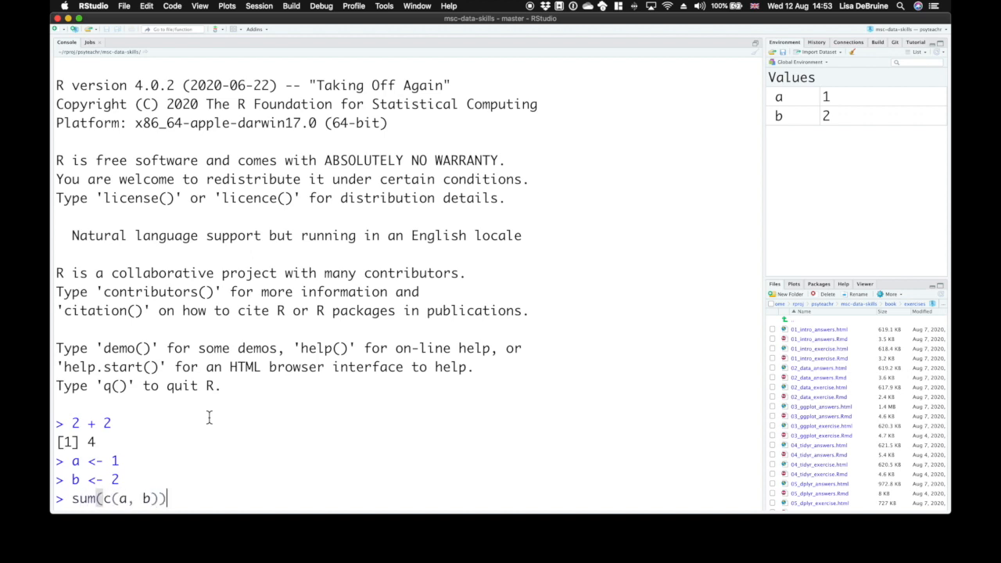
pyautogui.press('enter')
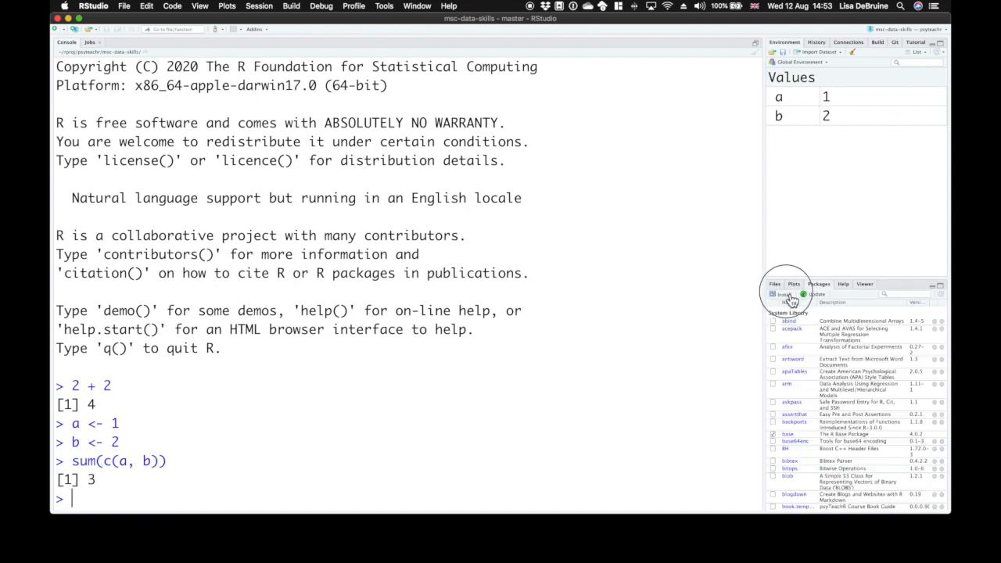
# Cancel the Install Packages dialog and load the package with library(dataskills)
pyautogui.click(782, 294)
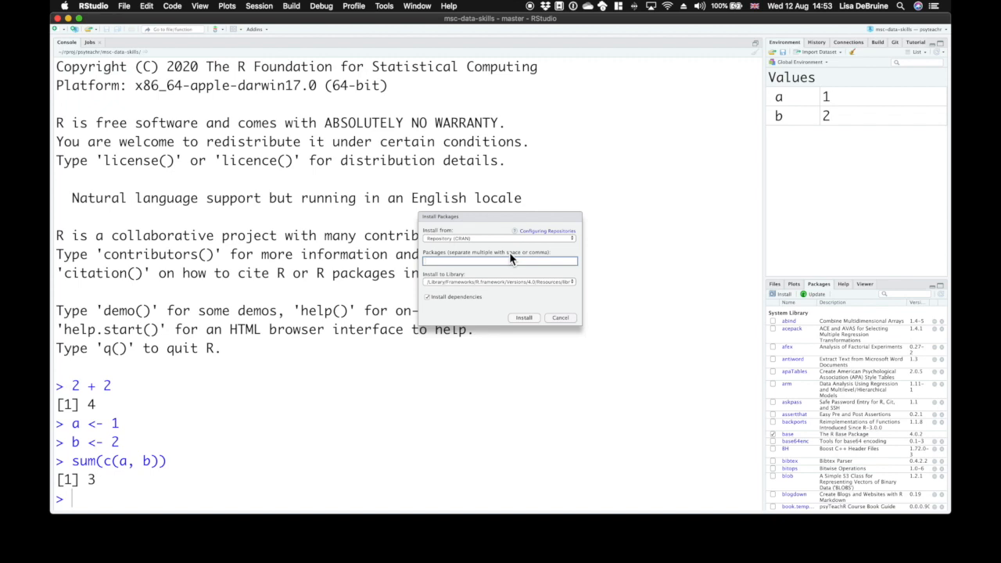
pyautogui.click(560, 317)
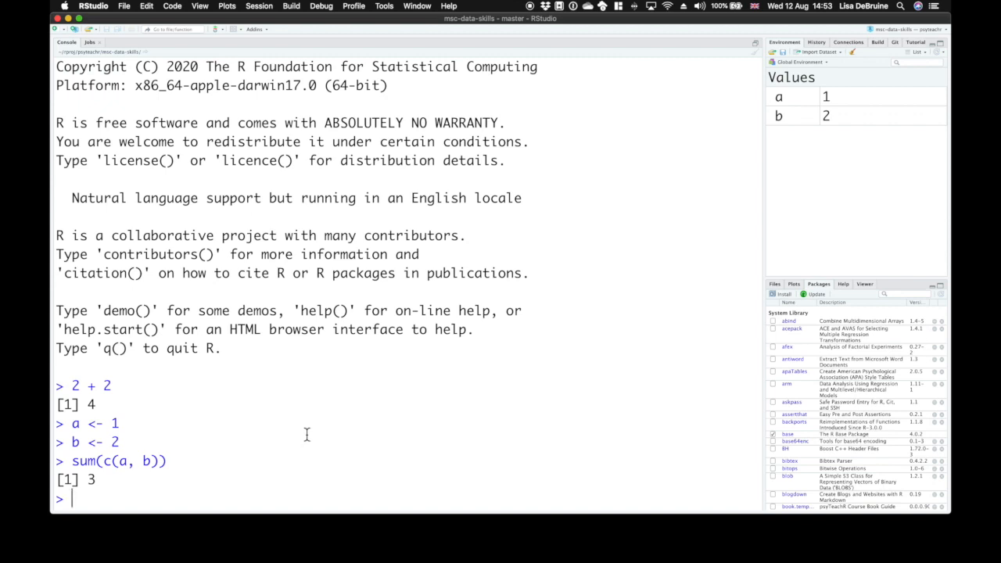
pyautogui.write('lib')
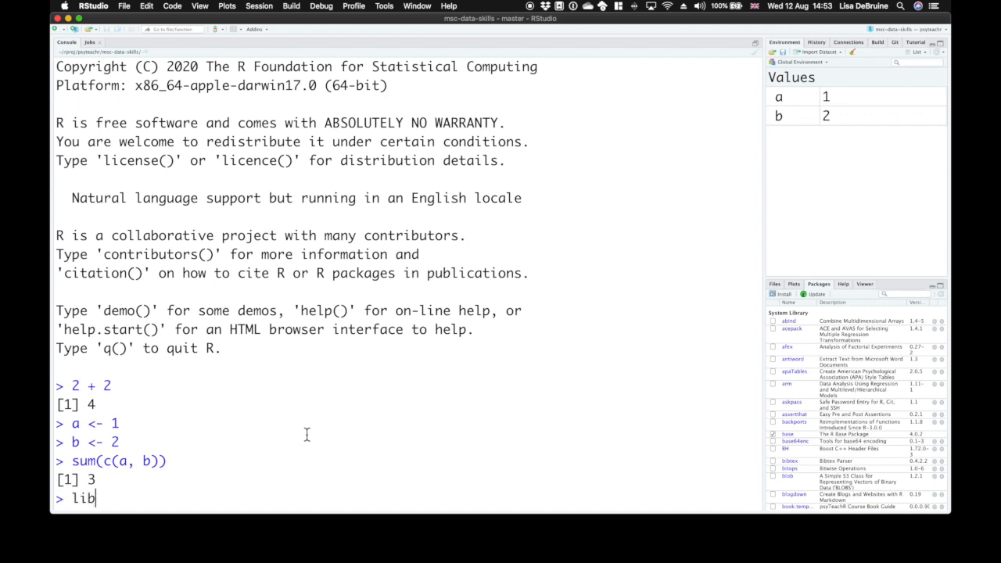
pyautogui.write('rary(dataskills')
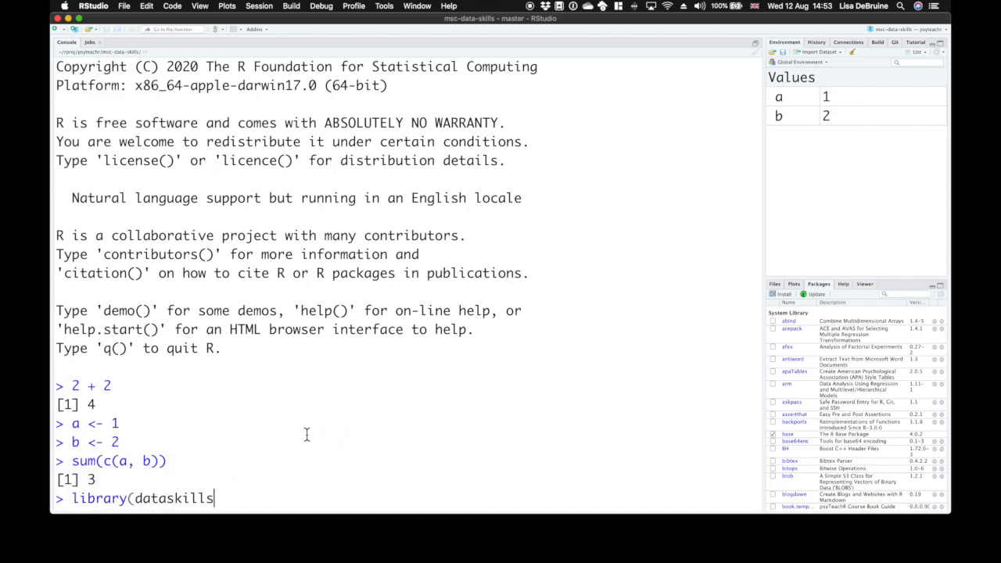
pyautogui.press('Return')
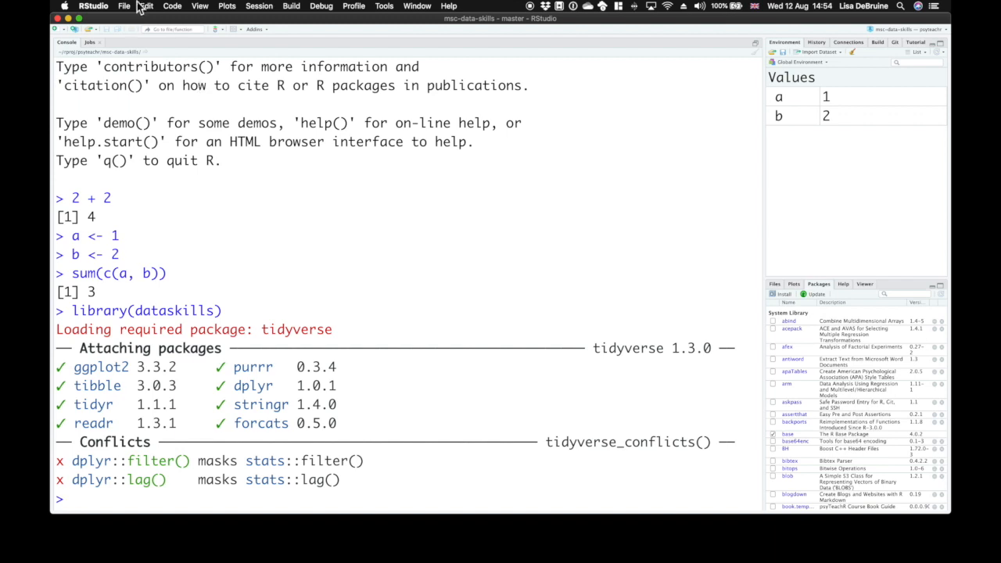
# Switch to the dataskills project from File > Recent Projects
pyautogui.click(124, 6)
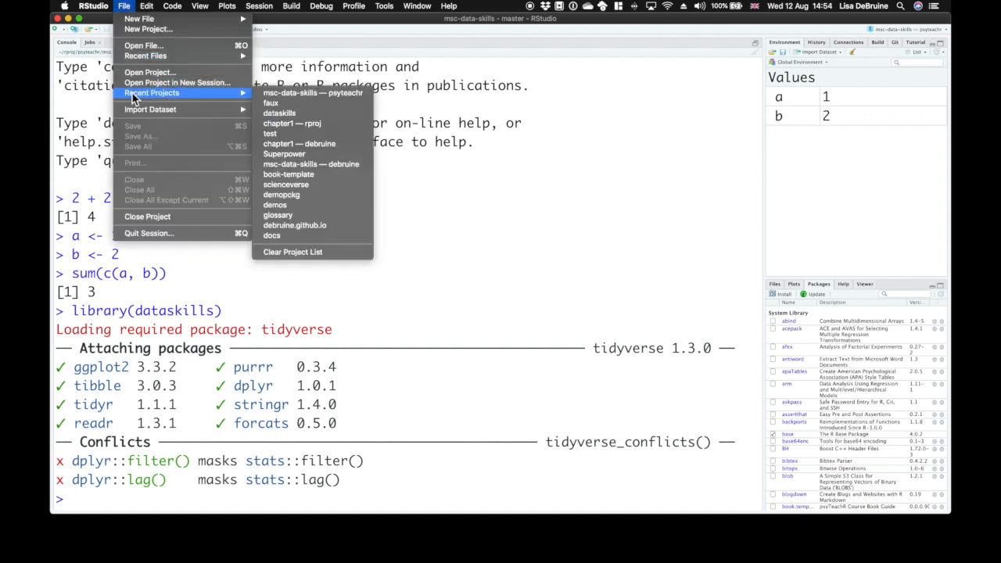
pyautogui.moveTo(279, 112)
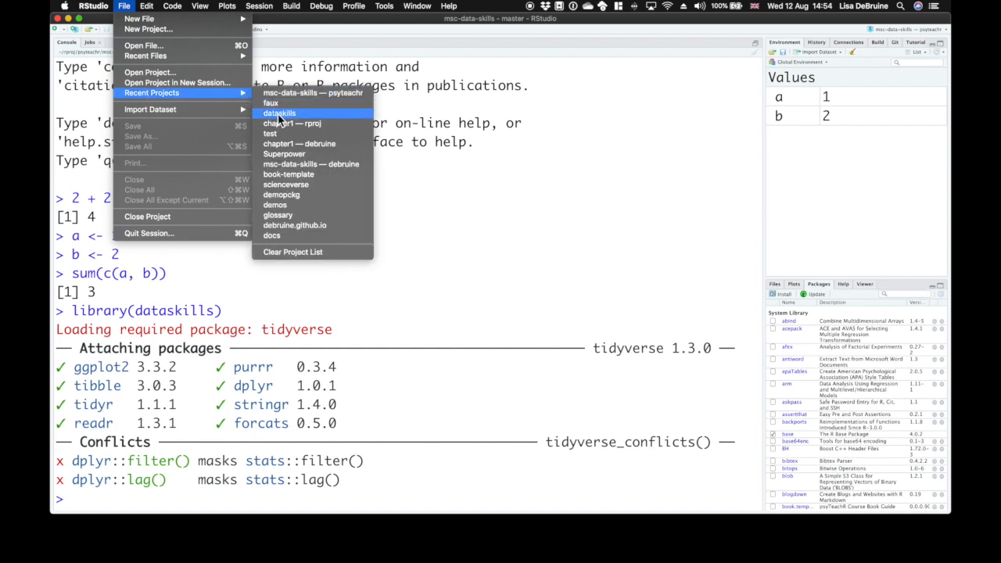
pyautogui.click(279, 114)
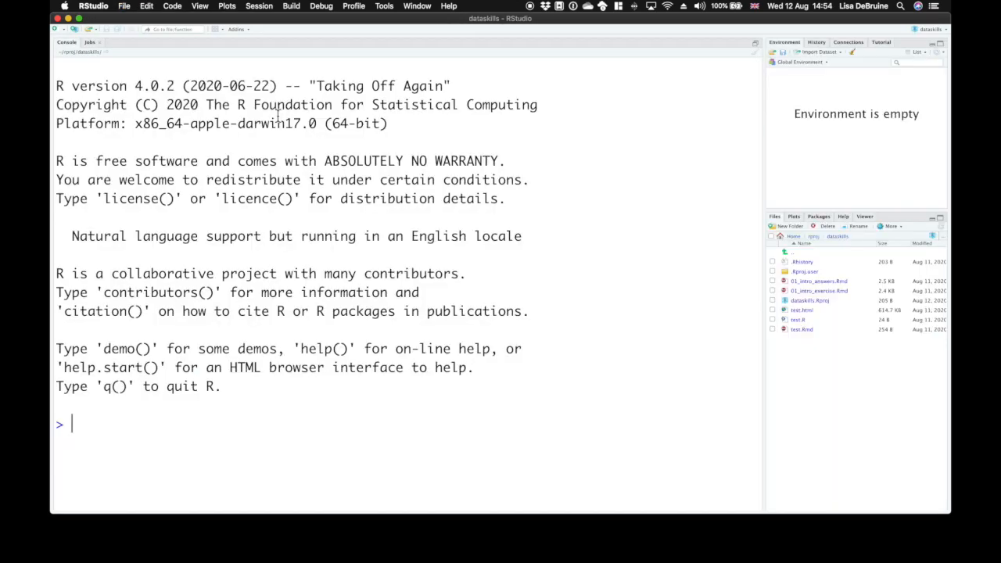
# Create a default R Markdown document and save it as test.Rmd, replacing the old file
pyautogui.click(123, 6)
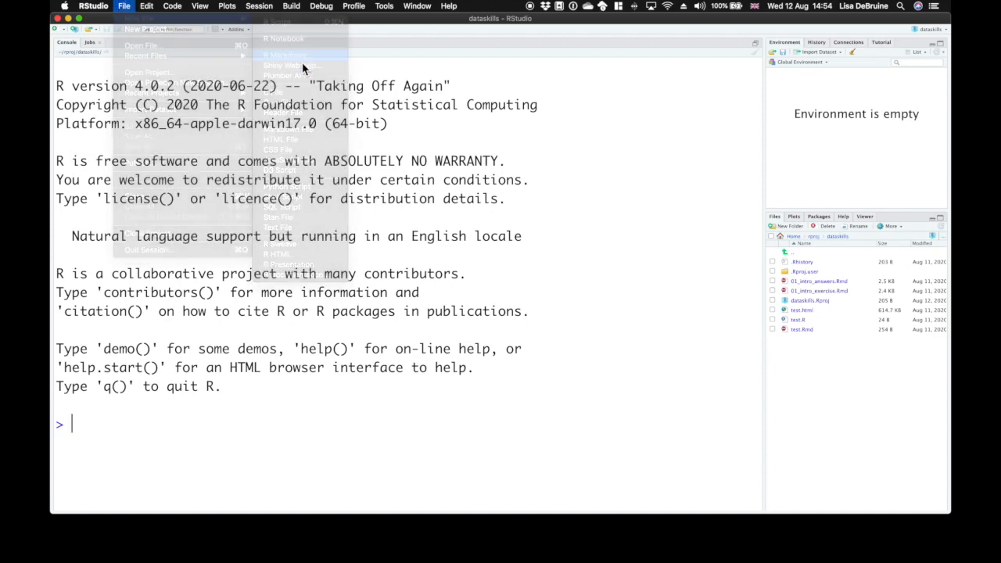
pyautogui.click(288, 53)
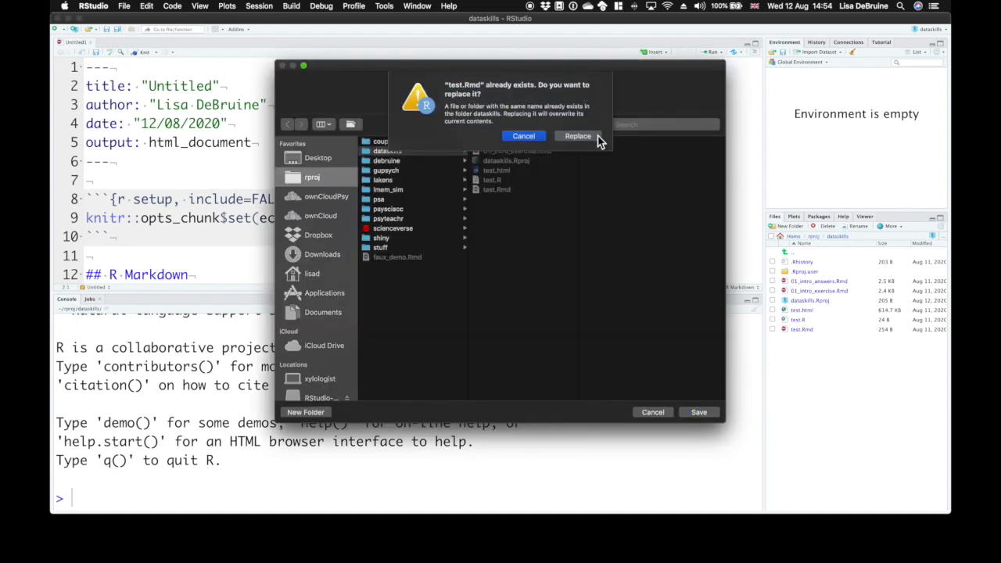
pyautogui.click(577, 135)
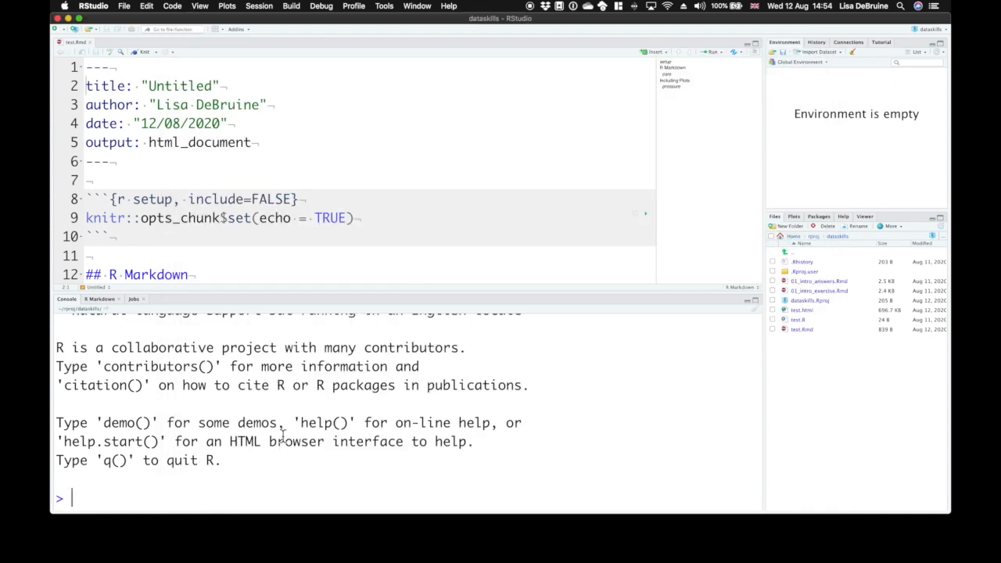
# Run dataskills::exercise(1) in the console, picking exercise from autocomplete
pyautogui.write('dataskills:')
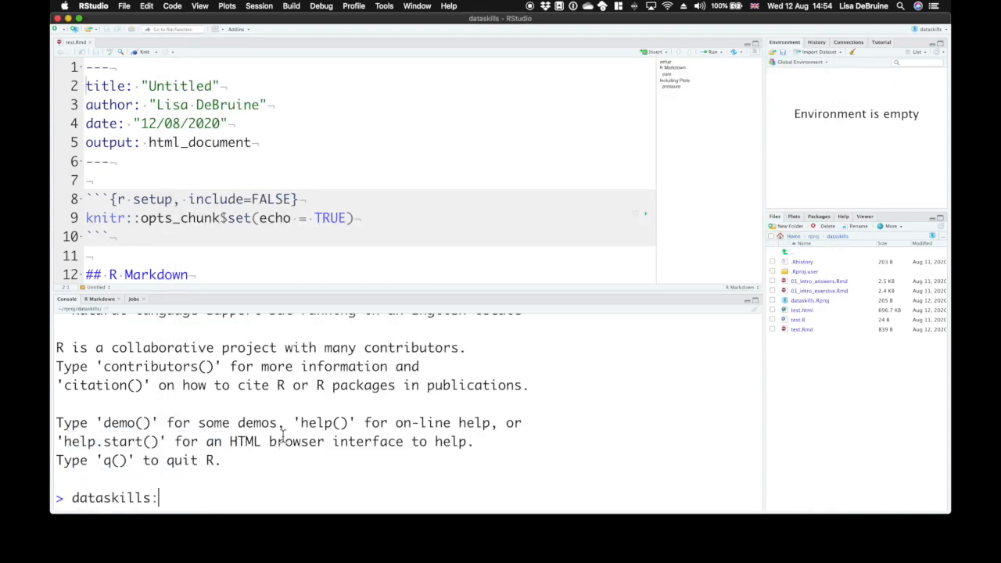
pyautogui.write(':e')
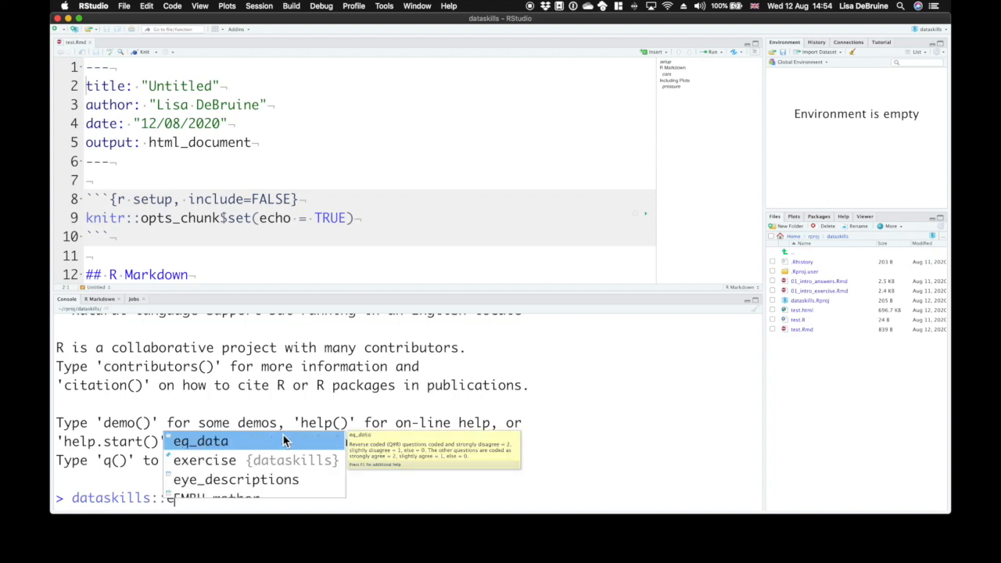
pyautogui.click(204, 459)
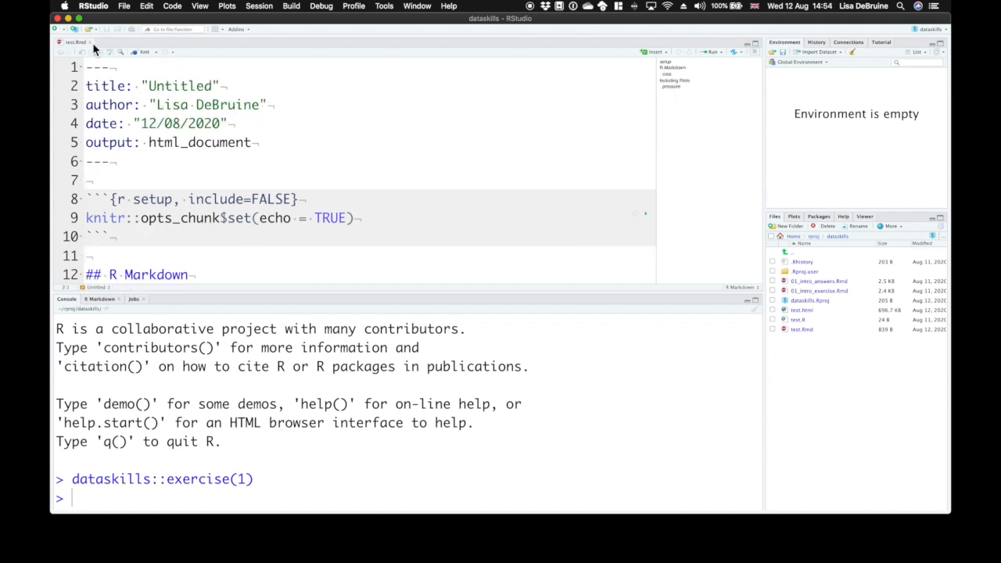
# Close test.Rmd and create a new R Markdown document titled 'Chapter 2'
pyautogui.click(123, 7)
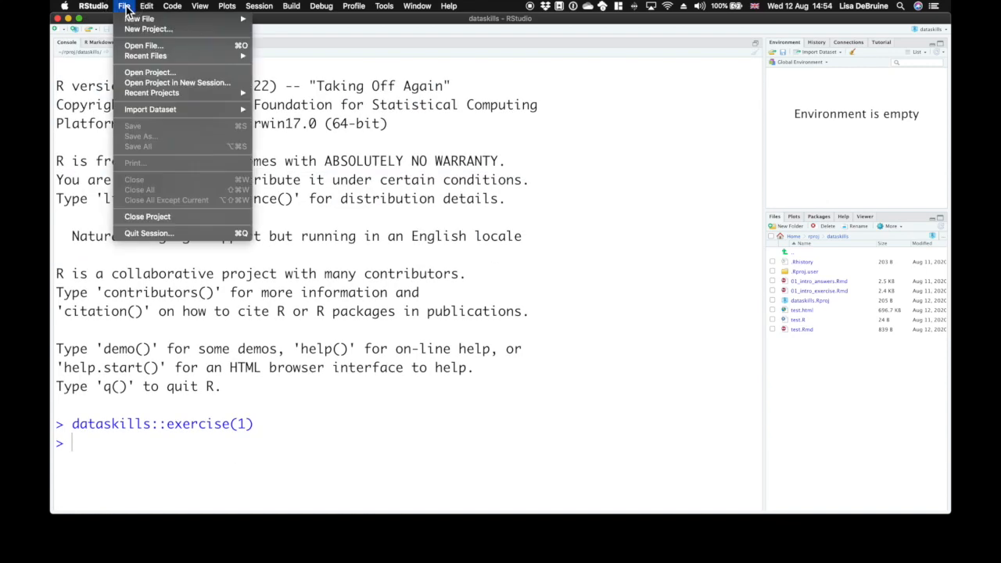
pyautogui.moveTo(139, 18)
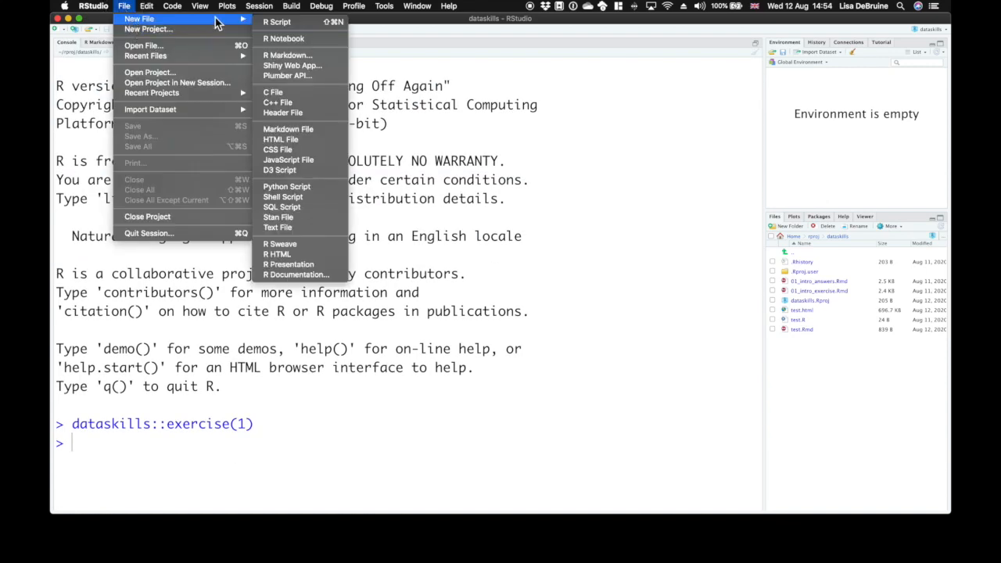
pyautogui.click(288, 54)
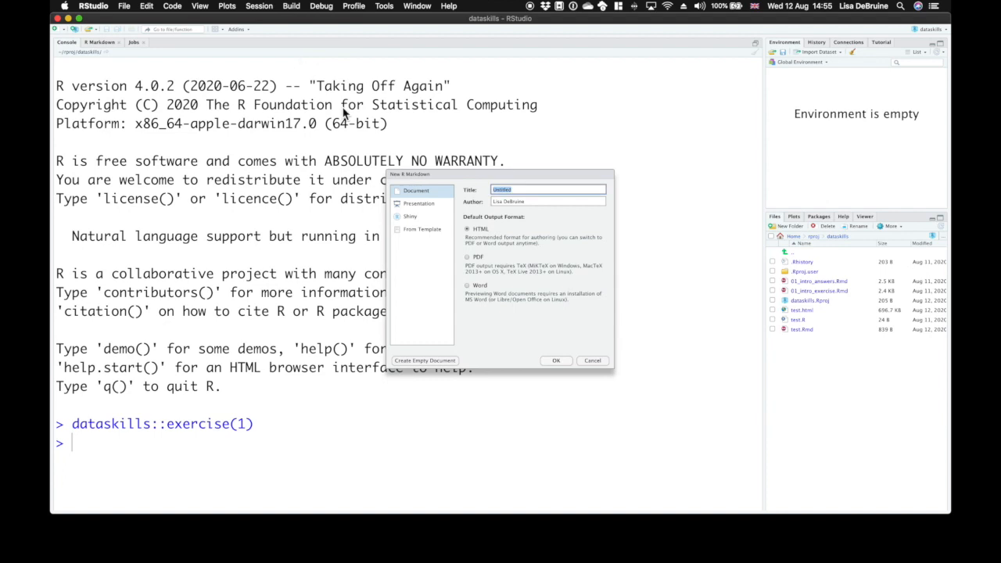
pyautogui.write('Chapter 2')
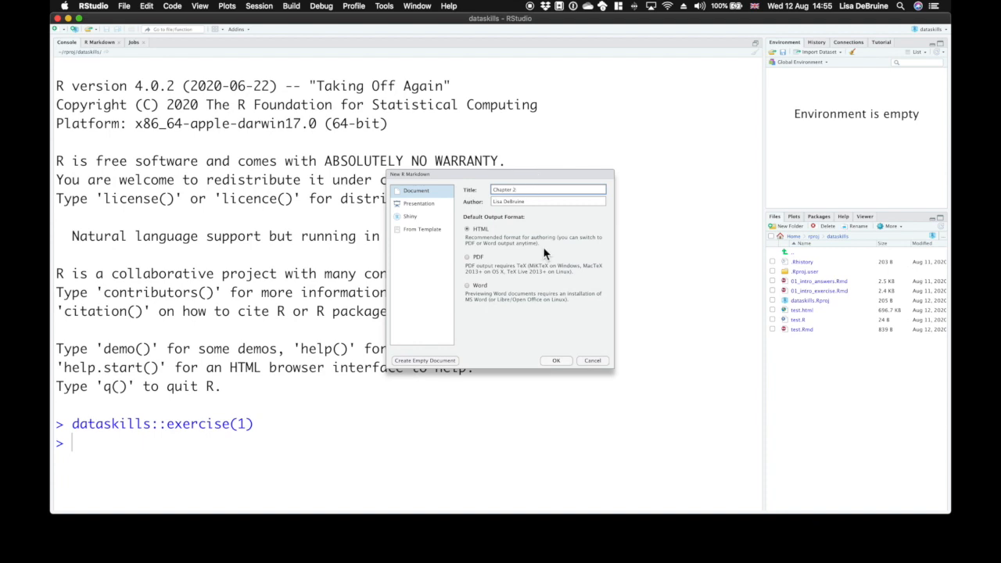
pyautogui.click(556, 360)
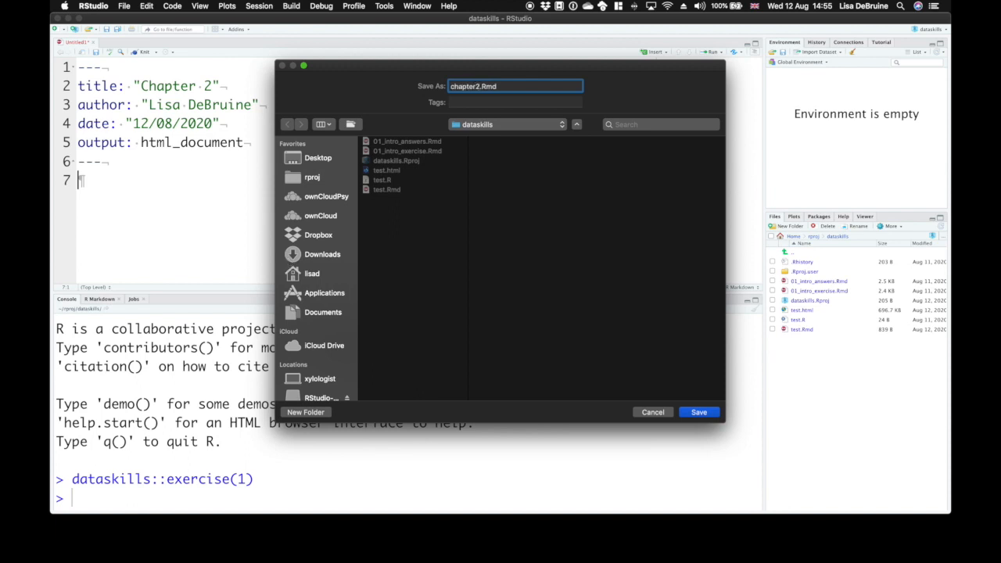
pyautogui.click(698, 412)
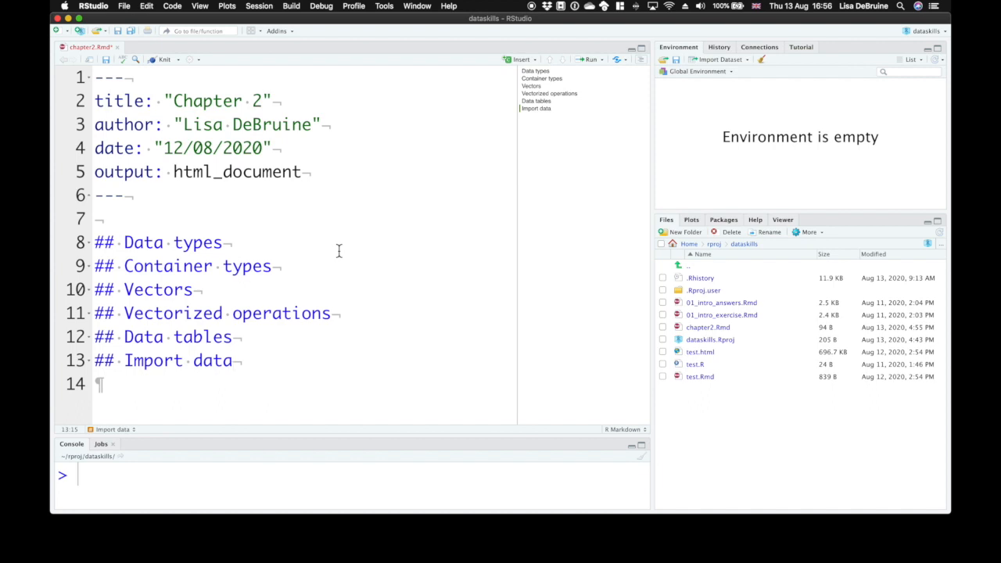
pyautogui.doubleClick(247, 266)
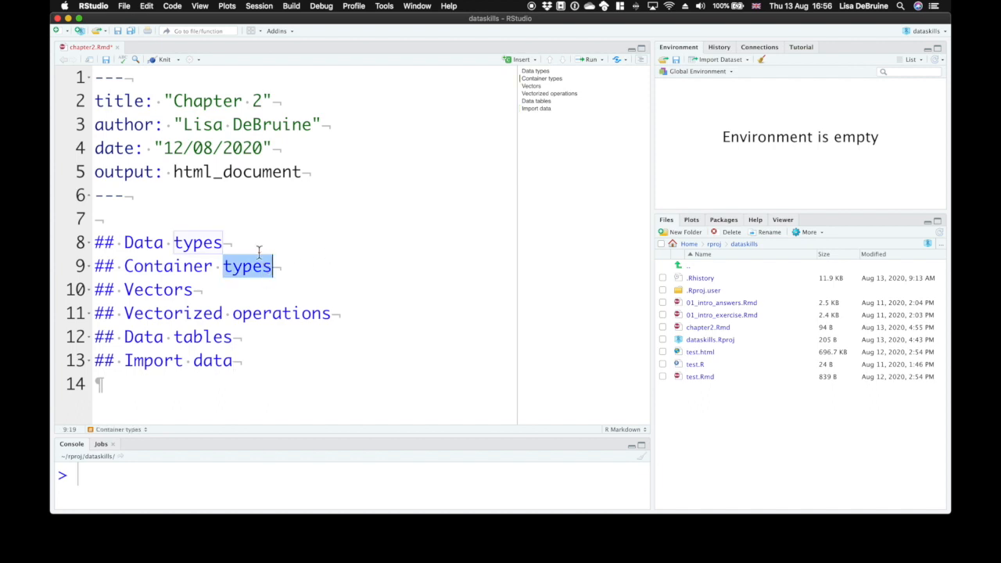
pyautogui.doubleClick(158, 289)
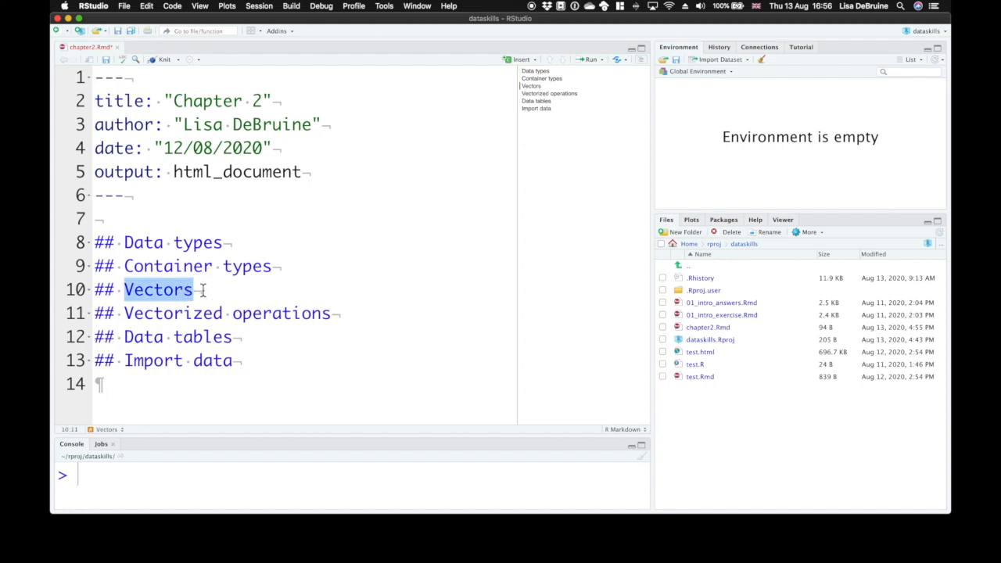
pyautogui.doubleClick(173, 313)
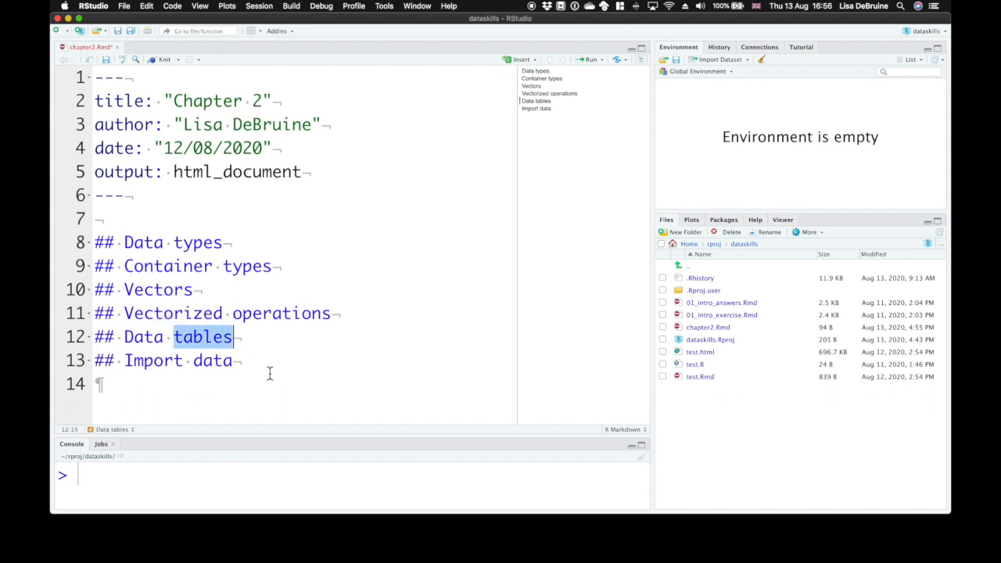
pyautogui.click(235, 360)
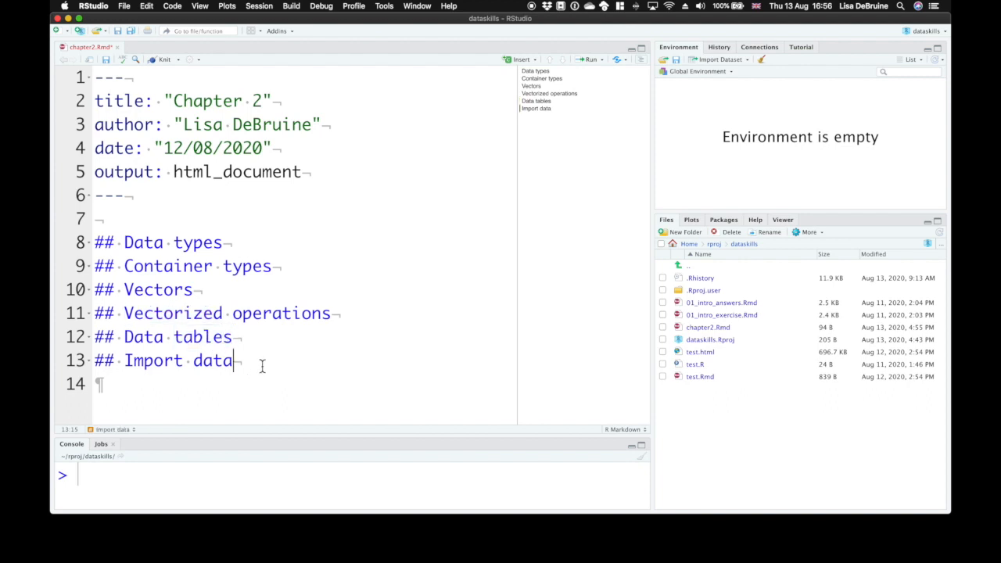
pyautogui.click(99, 218)
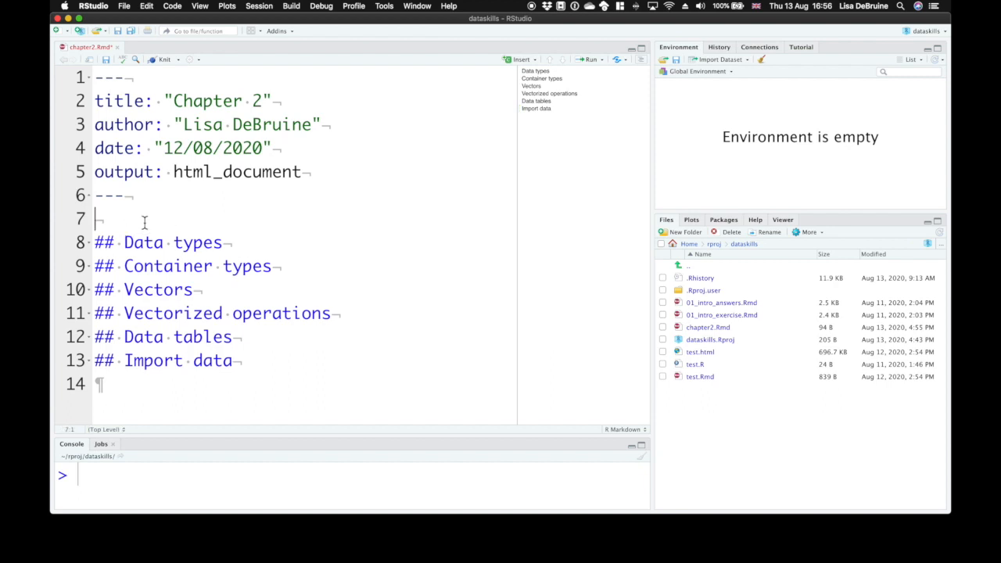
# Add a '## Builtin Datasets' heading above Data types, with blank lines around it
pyautogui.press('enter')
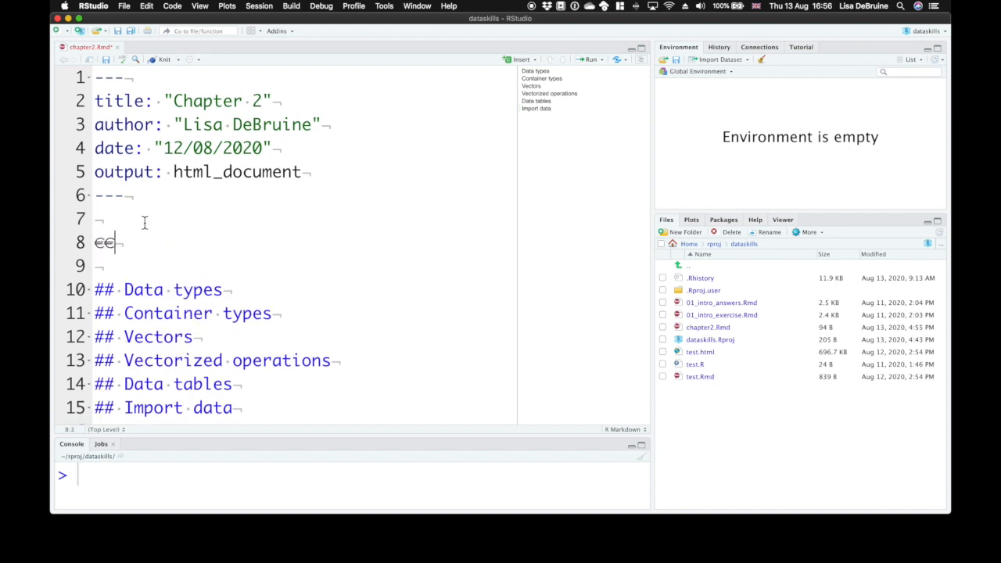
pyautogui.write('##')
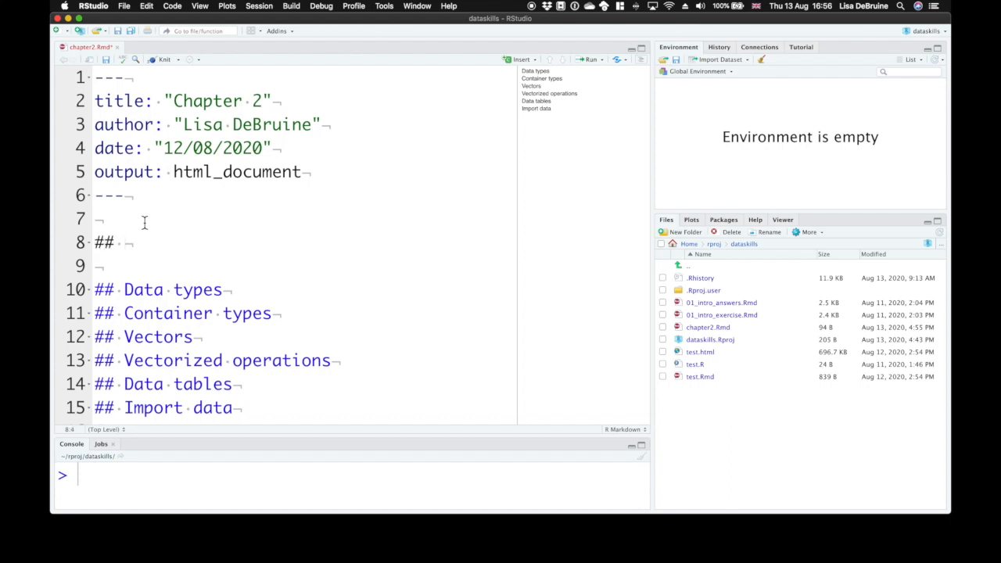
pyautogui.write('Bui')
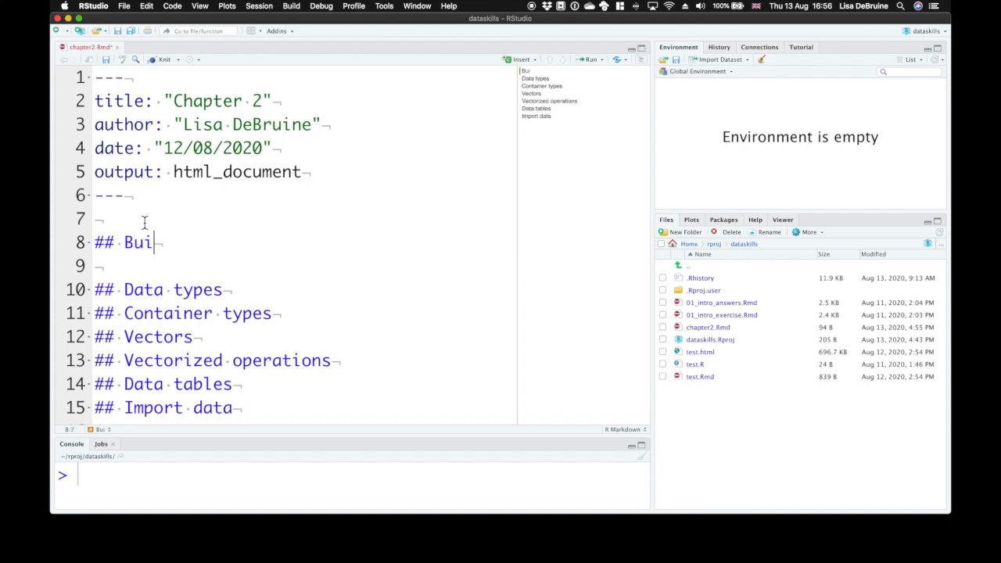
pyautogui.write('ltin')
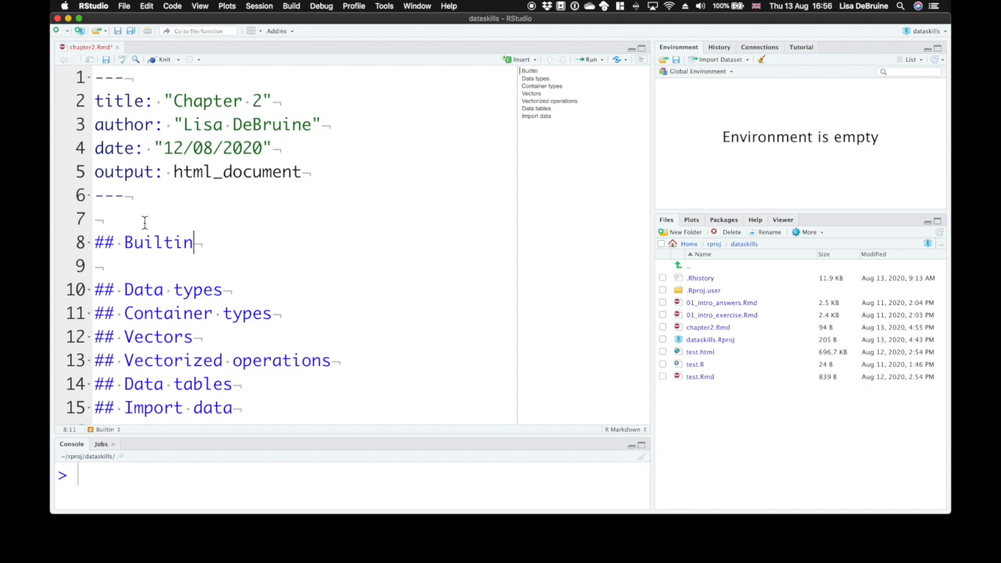
pyautogui.write('Datasets')
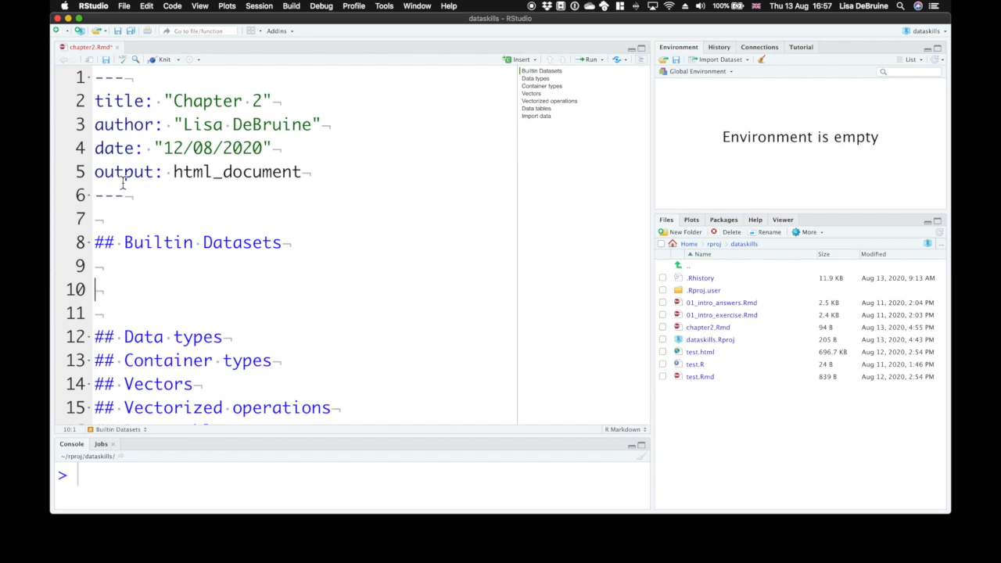
pyautogui.click(97, 218)
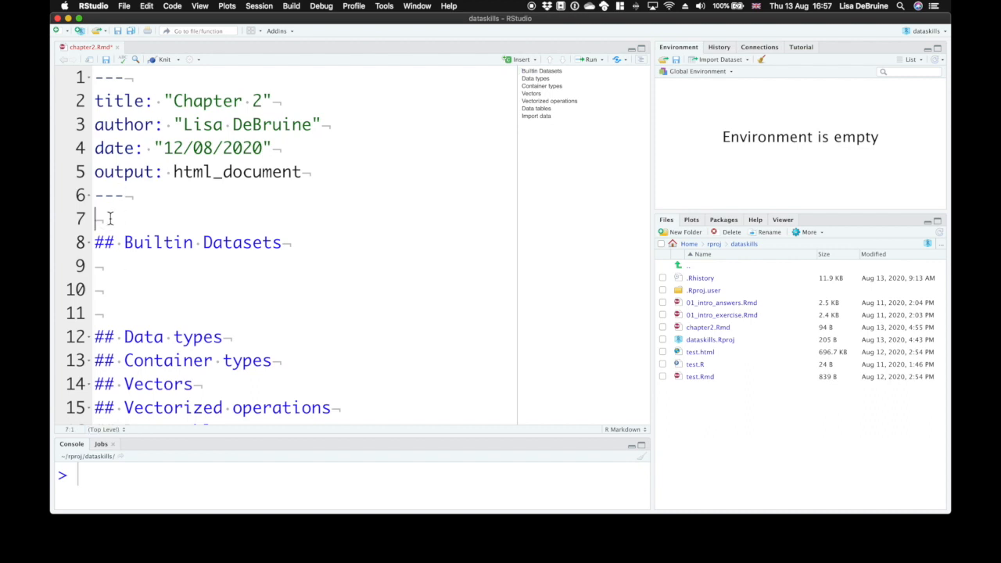
pyautogui.press('Return')
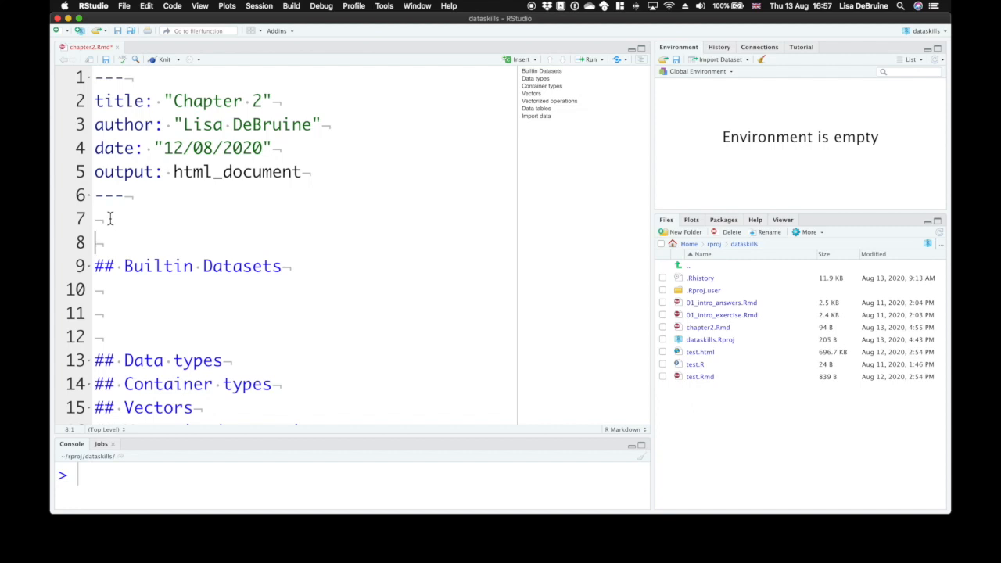
# Insert an R chunk with library(tidyverse) and library(dataskills) and run it
pyautogui.click(520, 59)
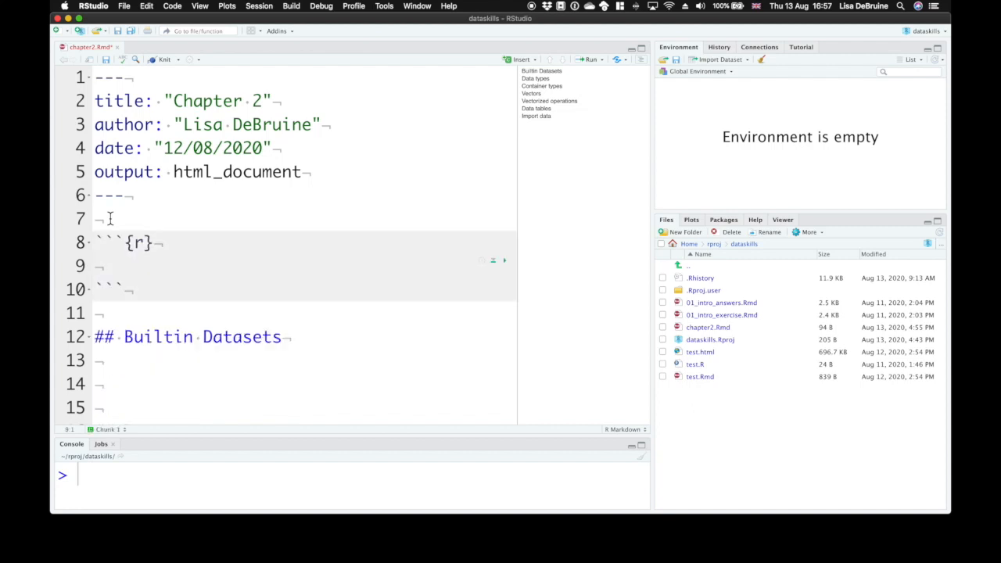
pyautogui.write('library')
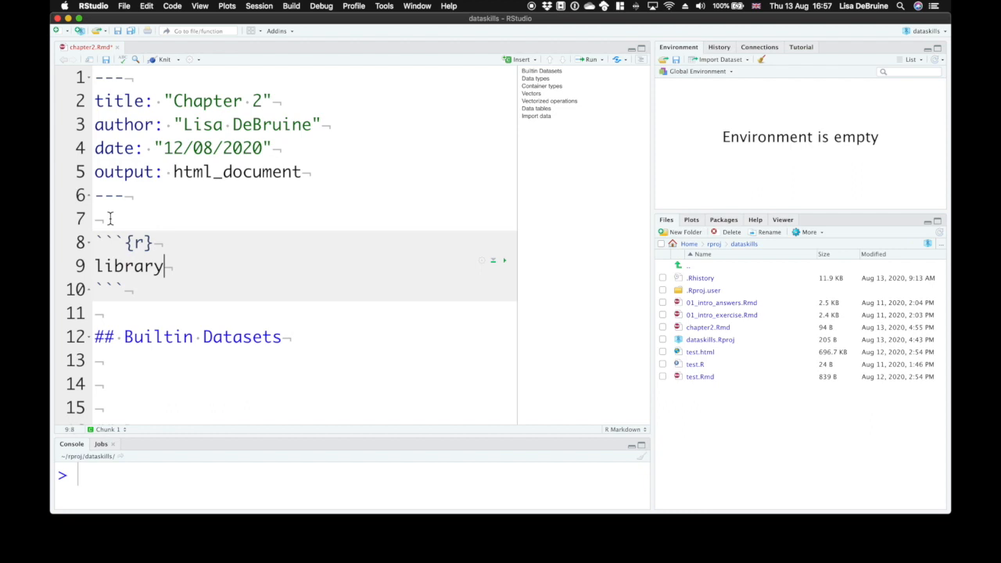
pyautogui.write('(tidy')
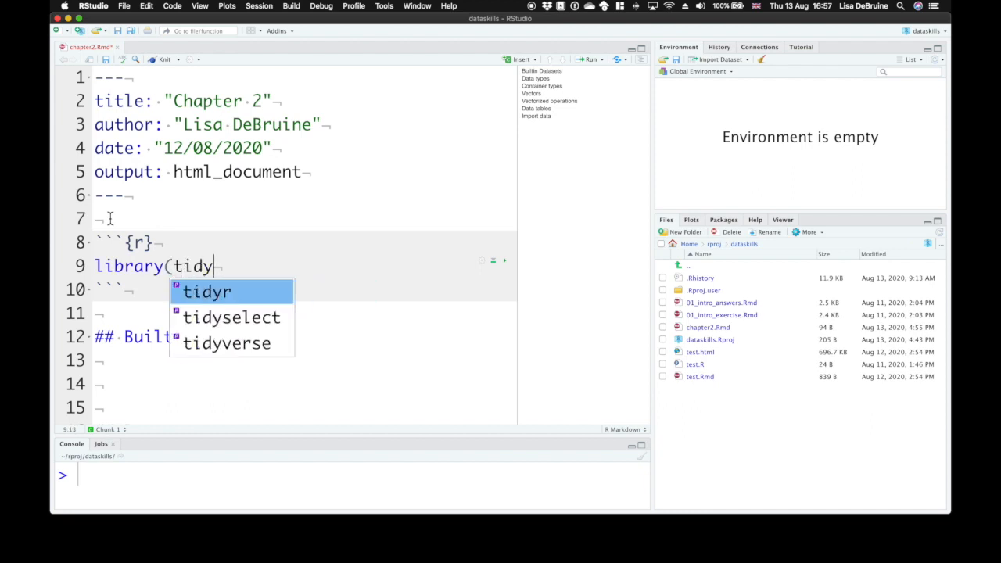
pyautogui.click(226, 342)
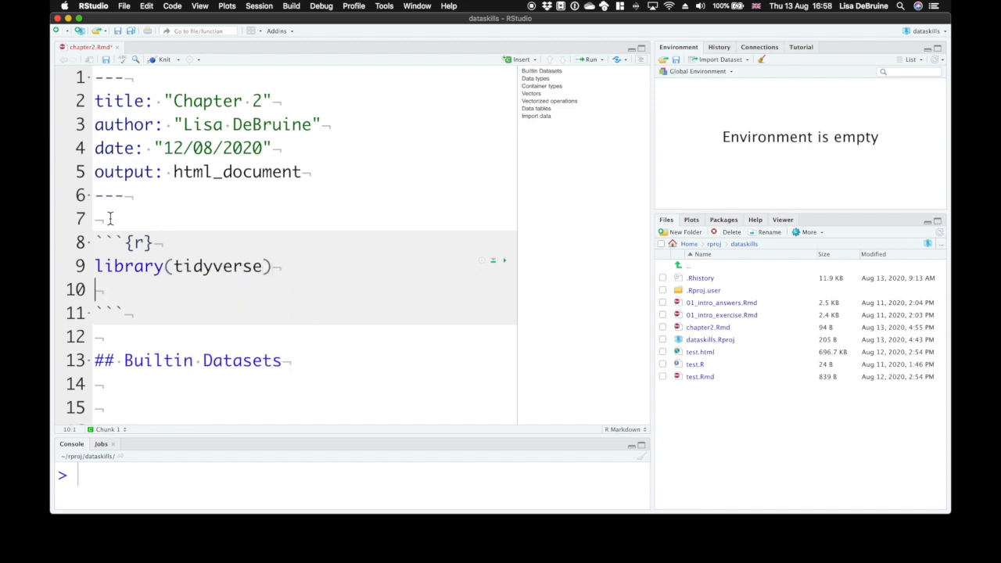
pyautogui.write('library(')
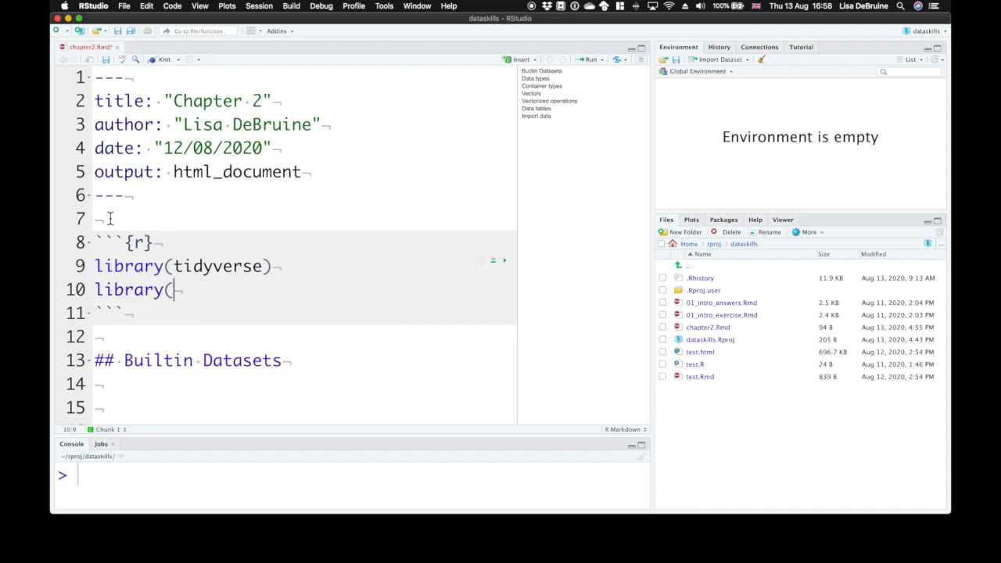
pyautogui.write('dataskill)')
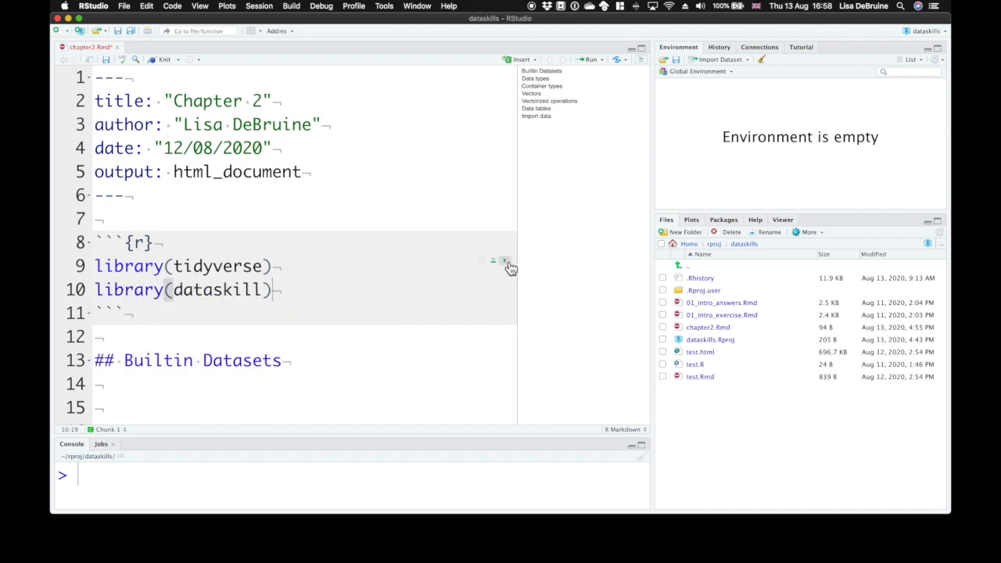
pyautogui.click(503, 259)
pyautogui.write('s')
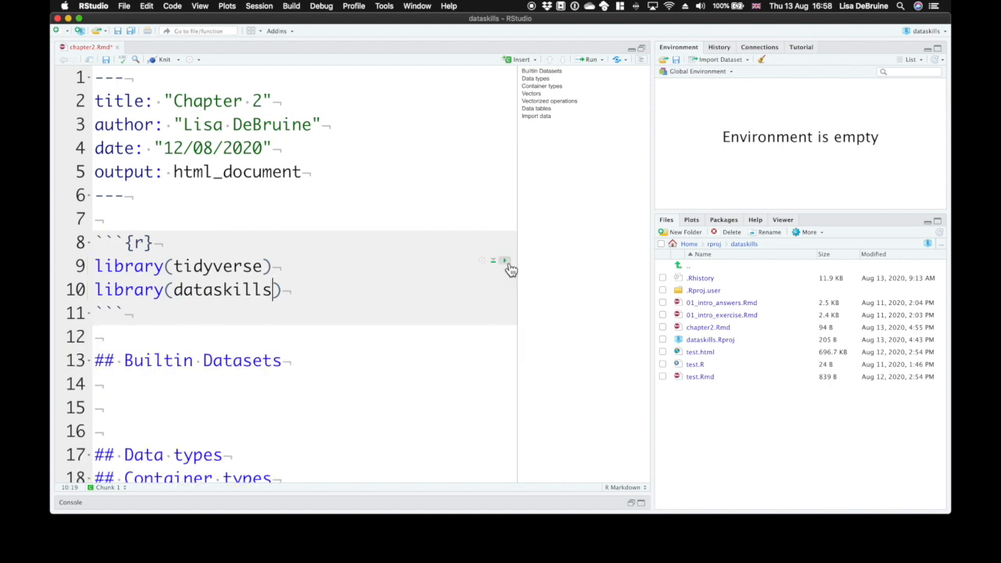
pyautogui.scroll(-3)
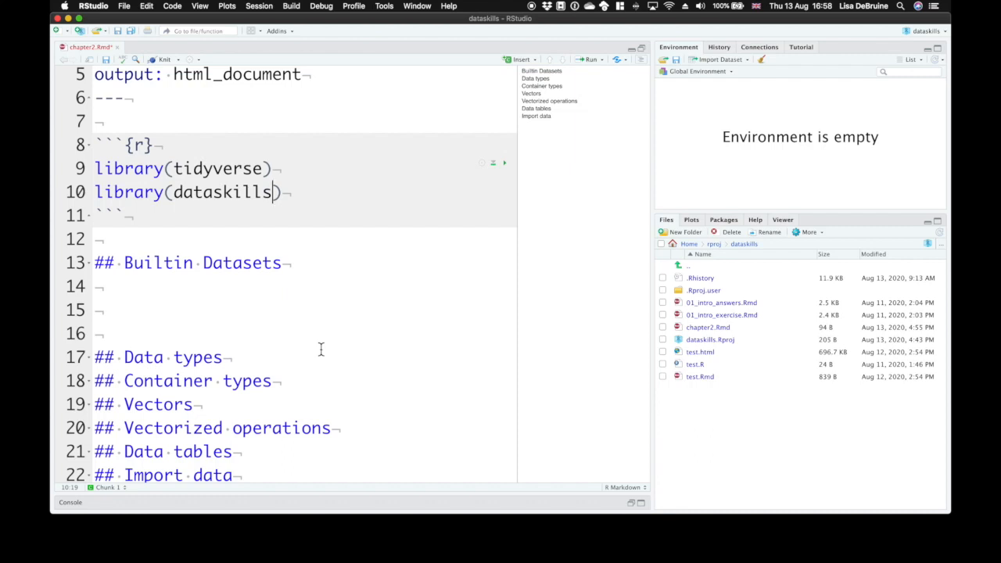
pyautogui.moveTo(638, 507)
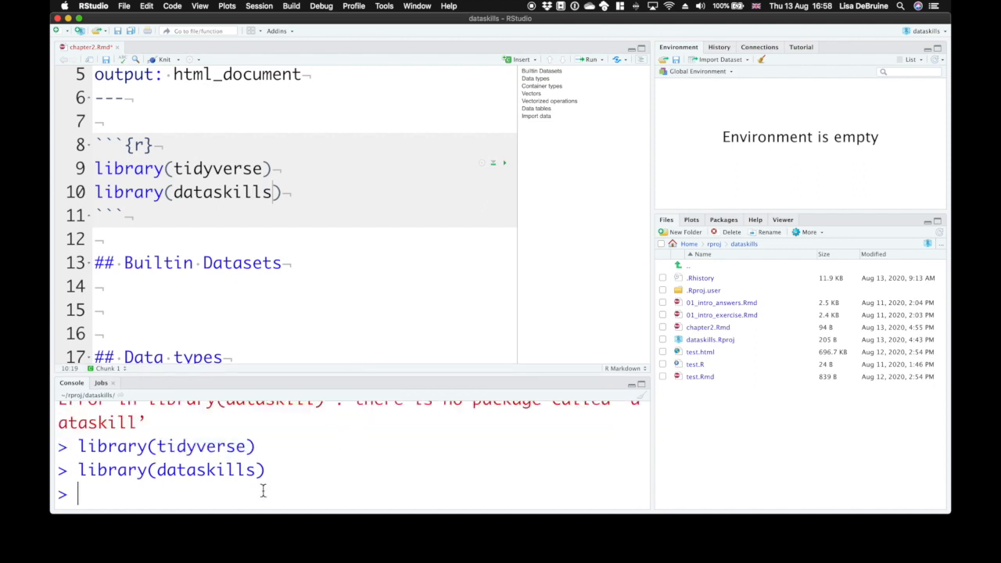
# Run data() in the console and scroll through the listed built-in datasets
pyautogui.write('data')
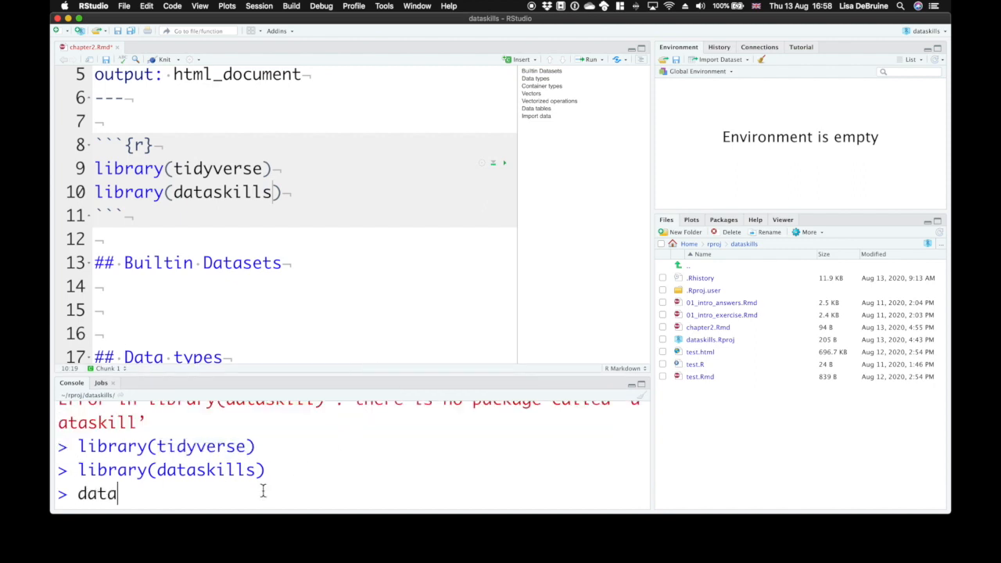
pyautogui.write('(')
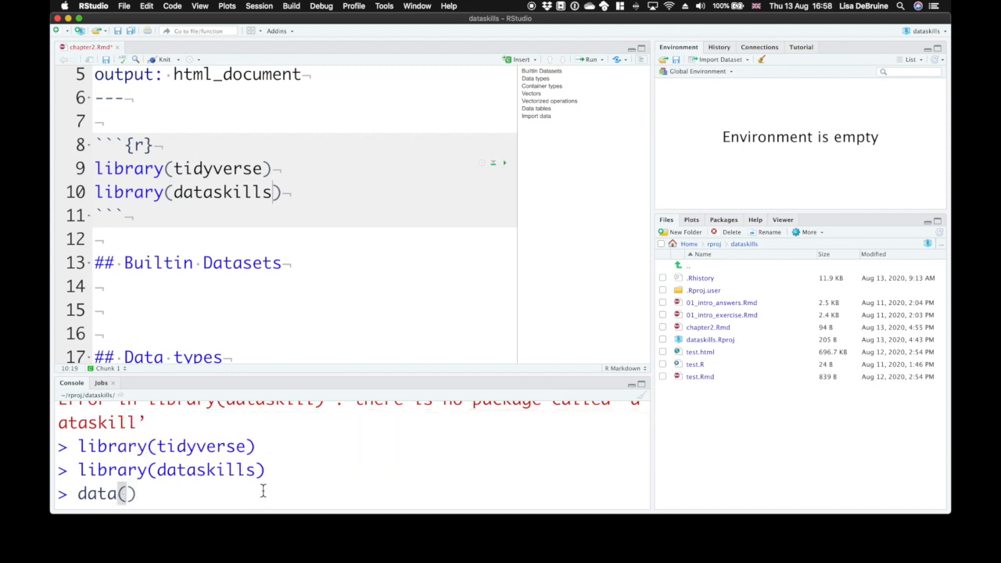
pyautogui.press('Return')
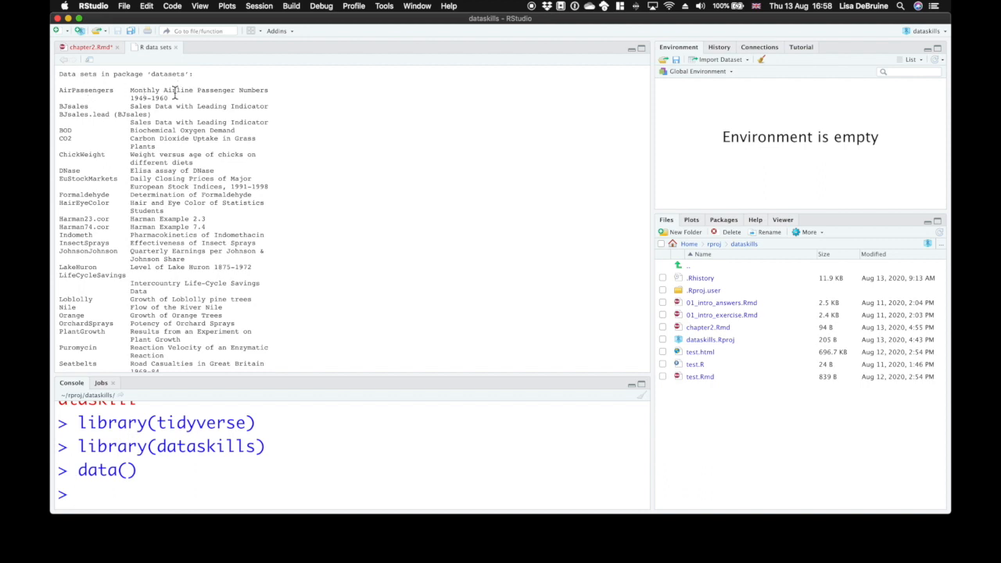
pyautogui.moveTo(72, 168)
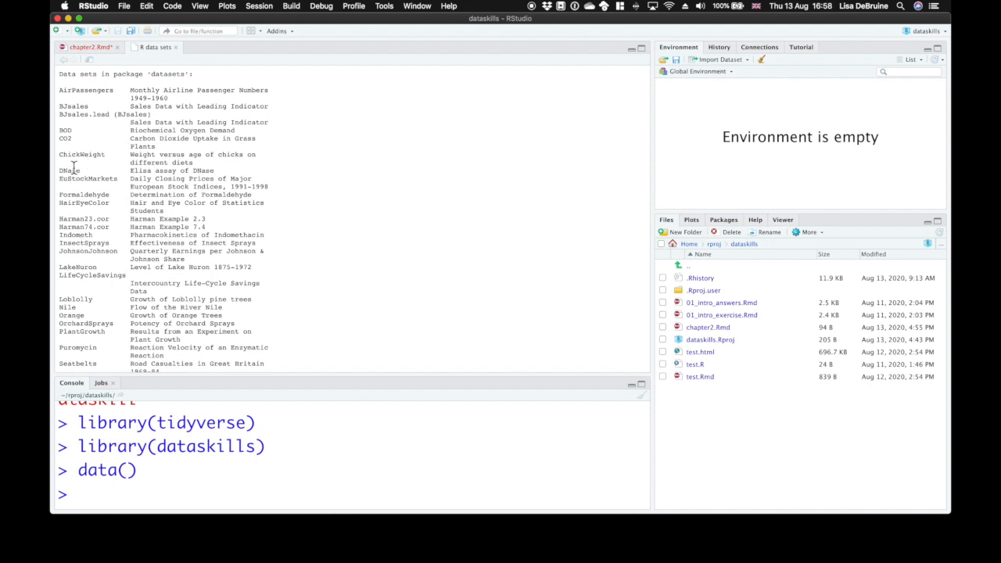
pyautogui.moveTo(104, 164)
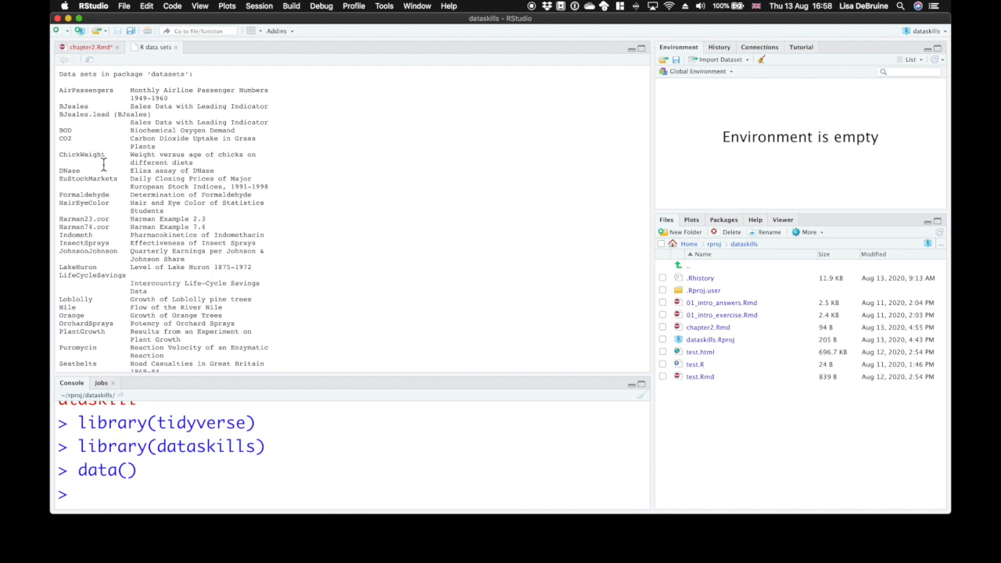
pyautogui.moveTo(219, 160)
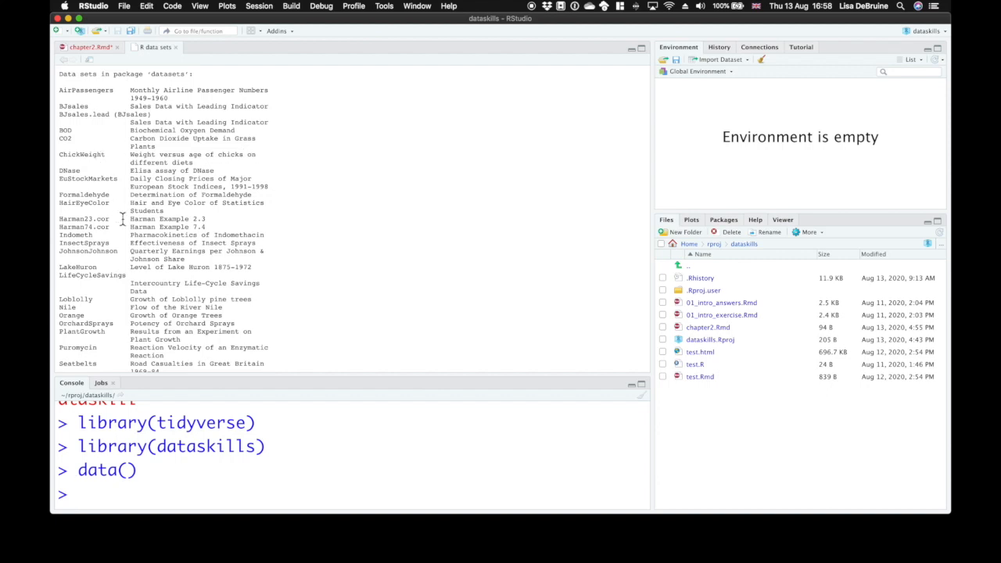
pyautogui.scroll(-3)
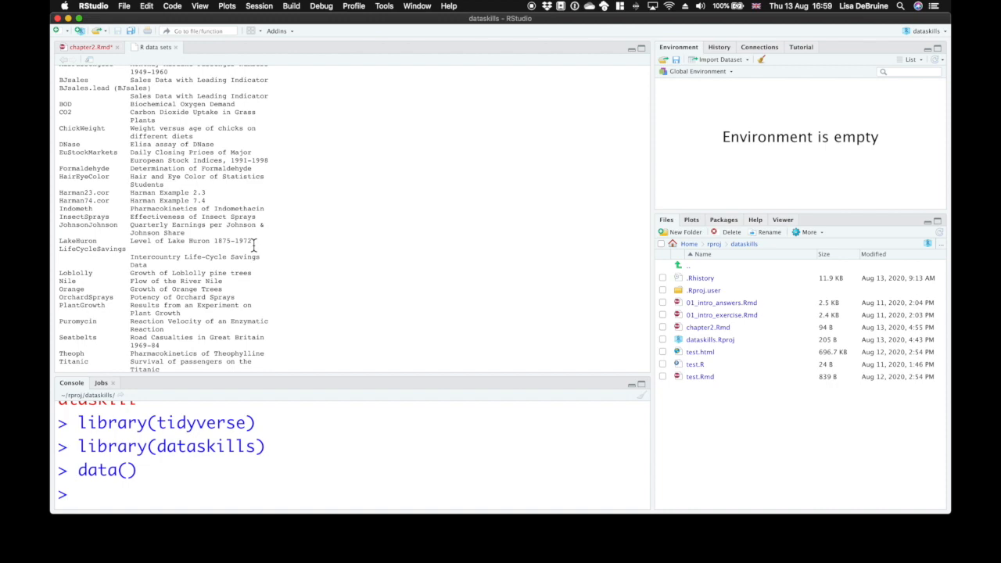
pyautogui.scroll(-3)
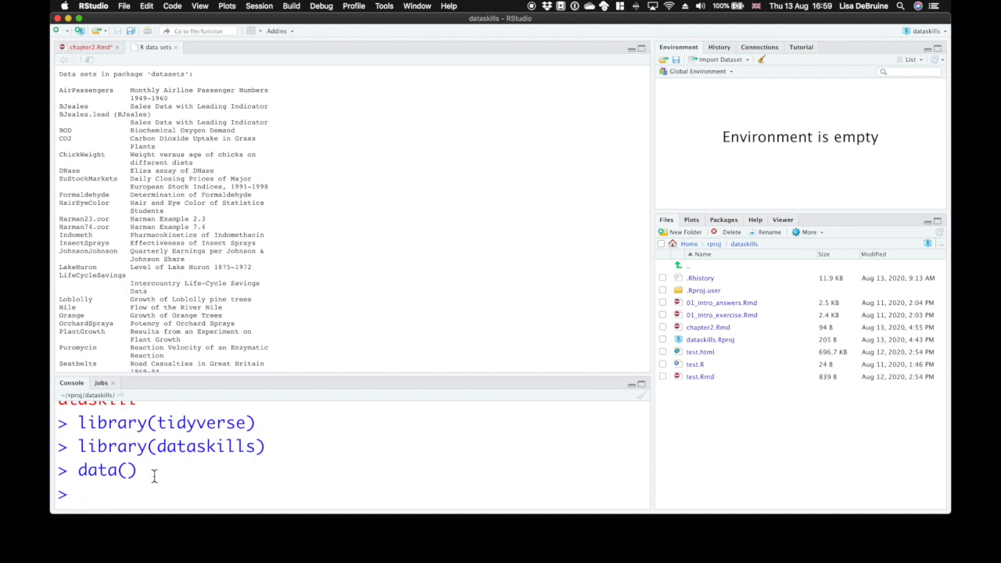
# Enter data(package="dataskills") in the console to list the dataskills datasets
pyautogui.write('data(packag')
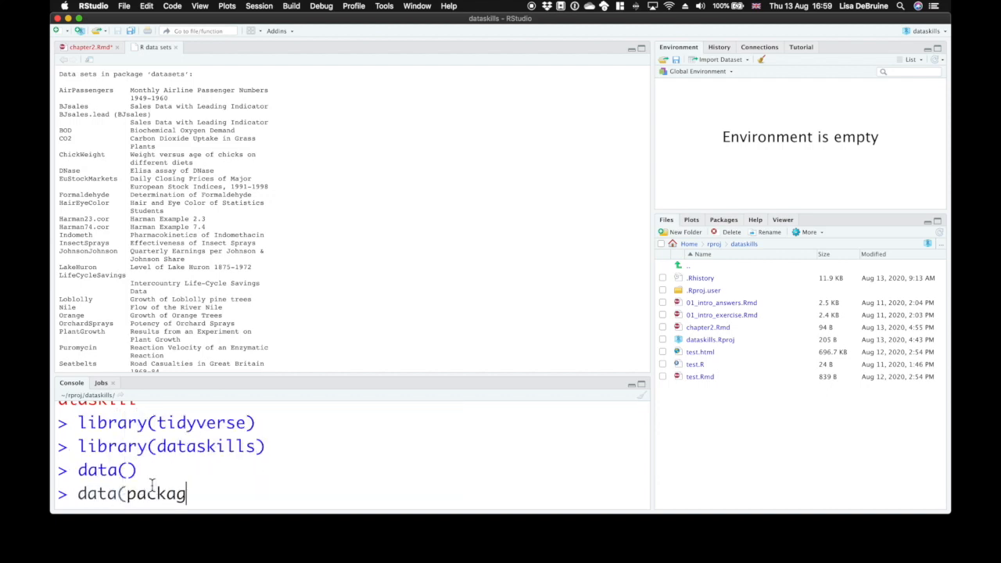
pyautogui.write('="')
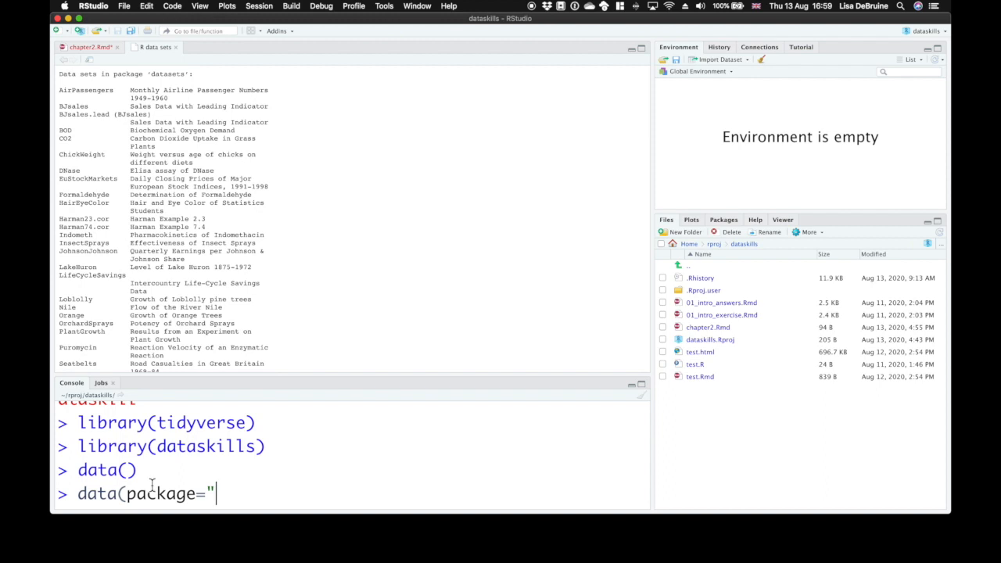
pyautogui.write('data')
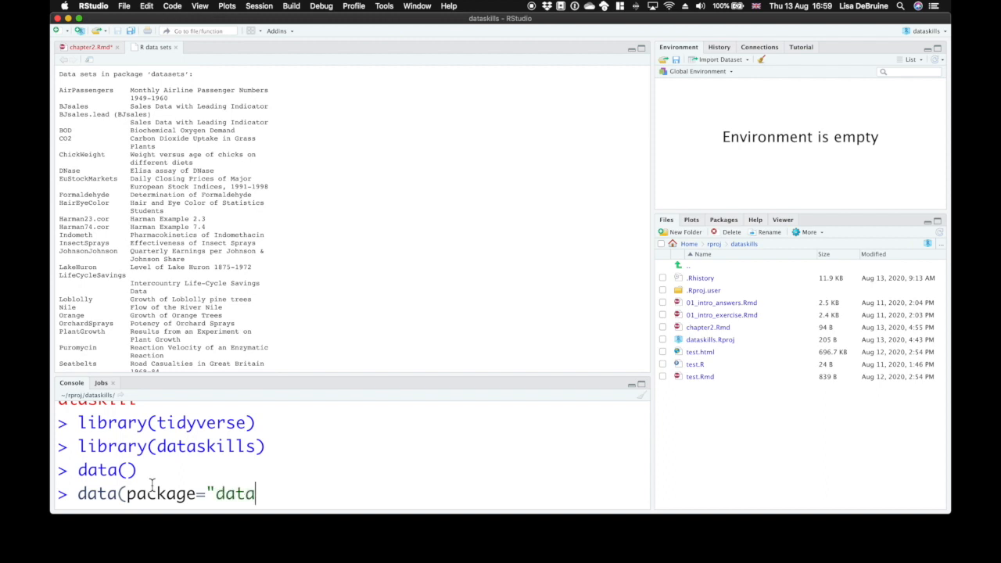
pyautogui.write('skills')
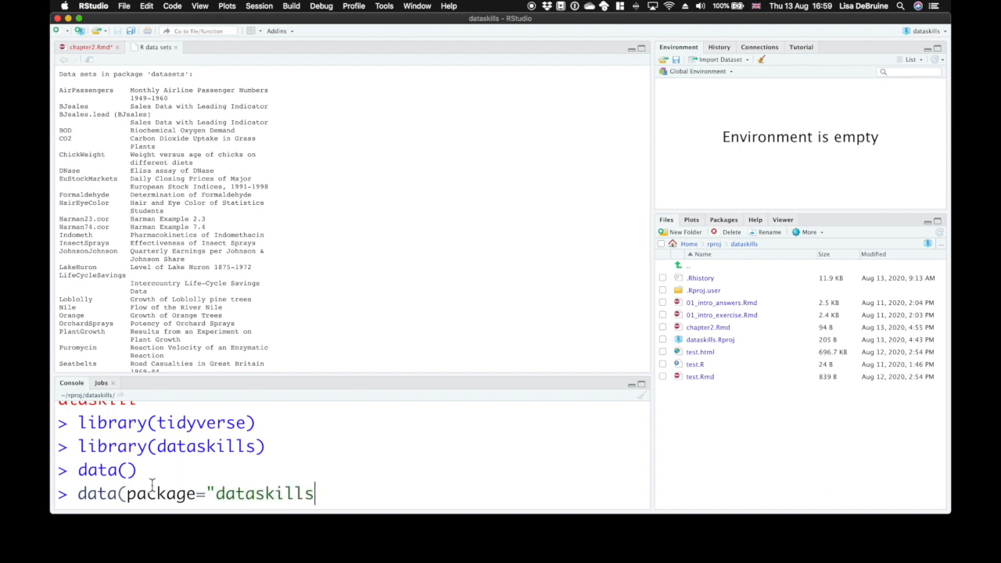
pyautogui.write('"')
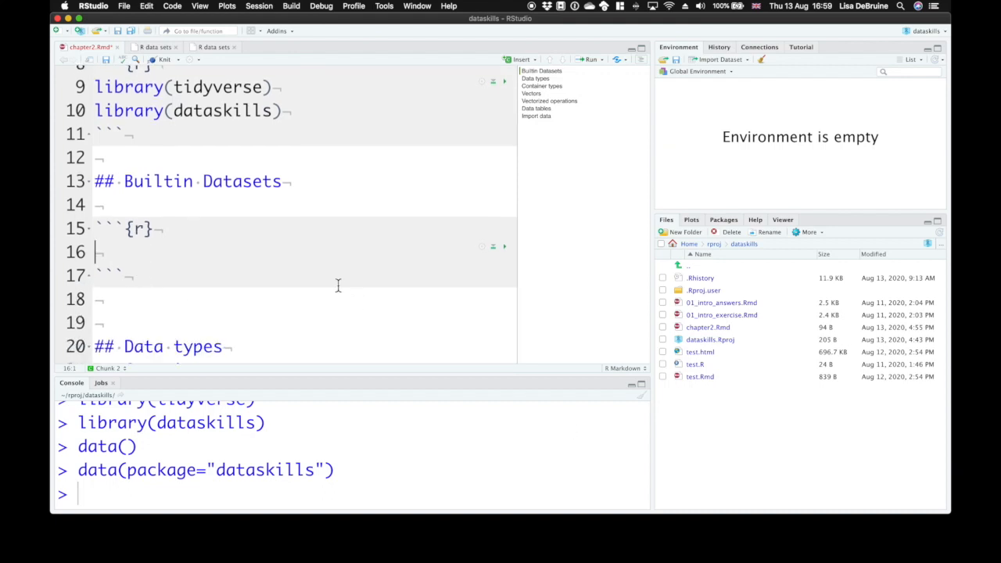
pyautogui.moveTo(195, 256)
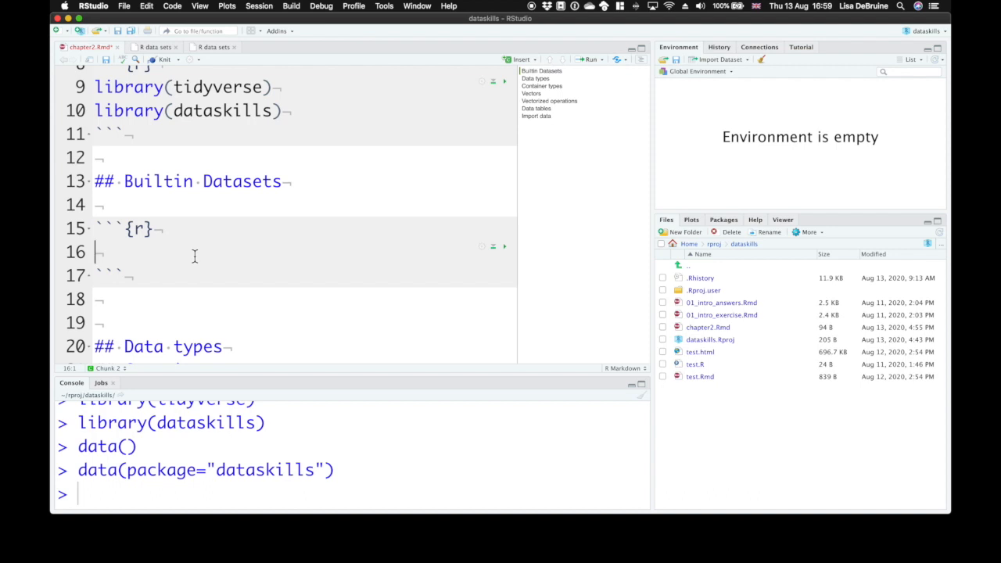
# Enter data(smalldata) in the Builtin Datasets chunk and run it
pyautogui.write('d')
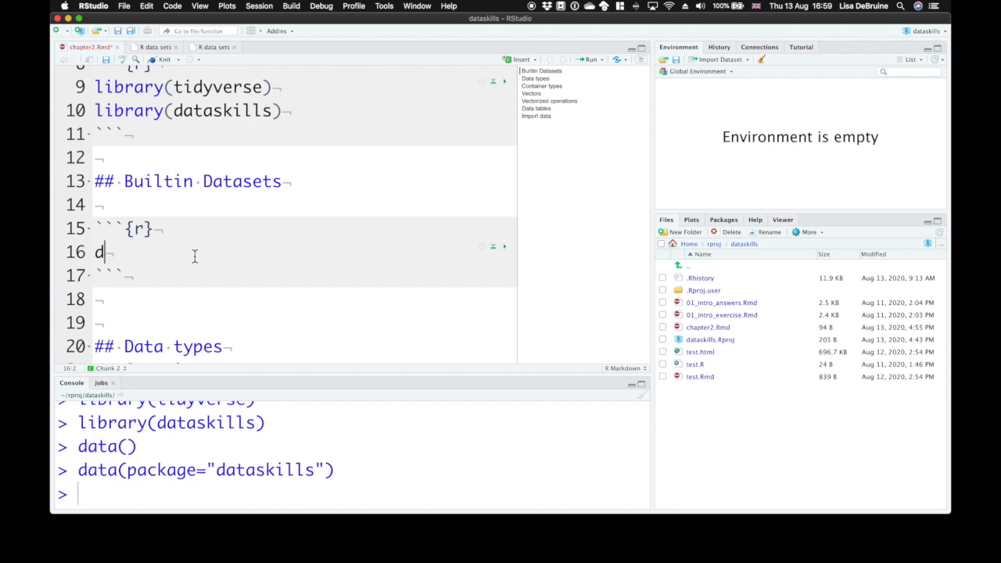
pyautogui.write('ata(')
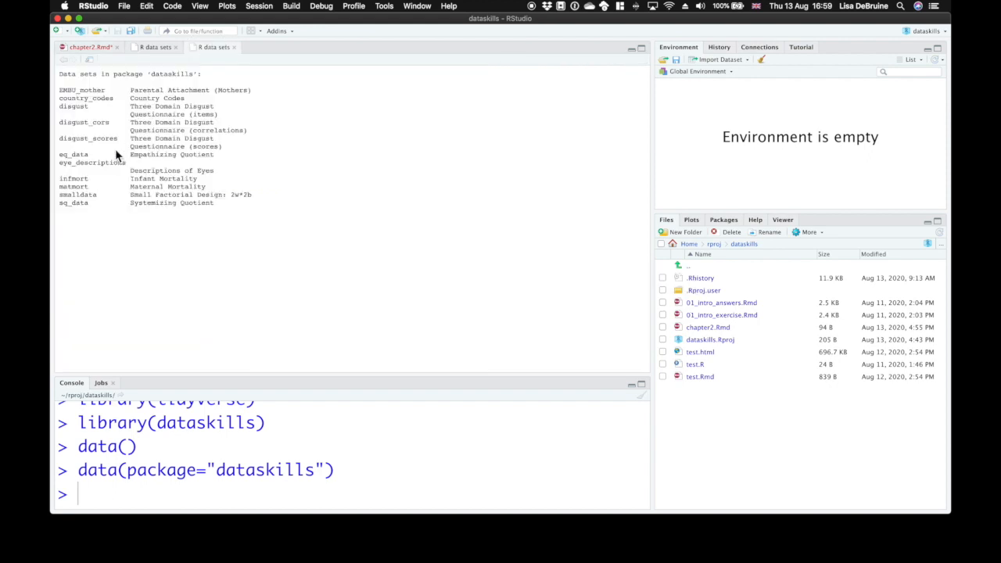
pyautogui.moveTo(94, 204)
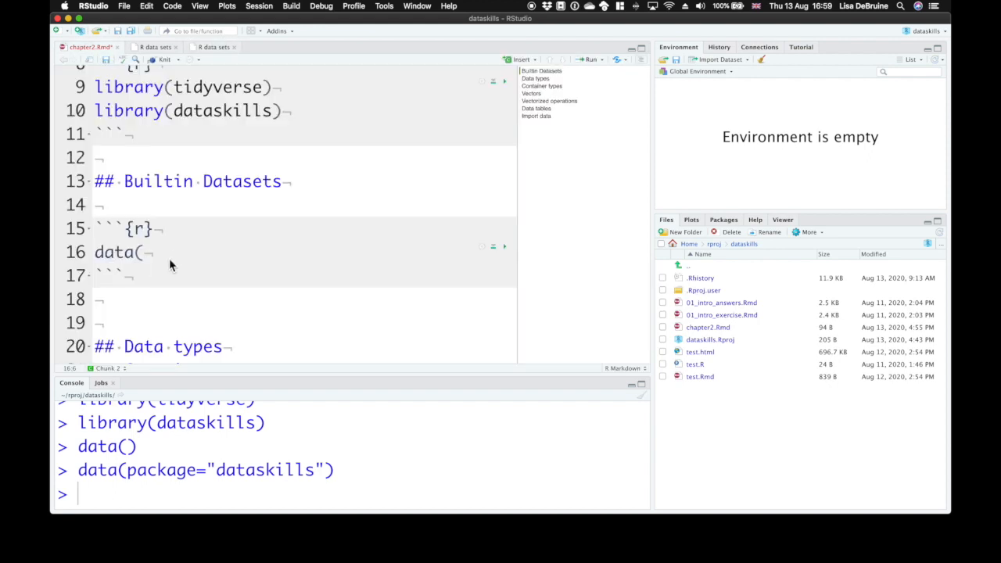
pyautogui.write('smalld')
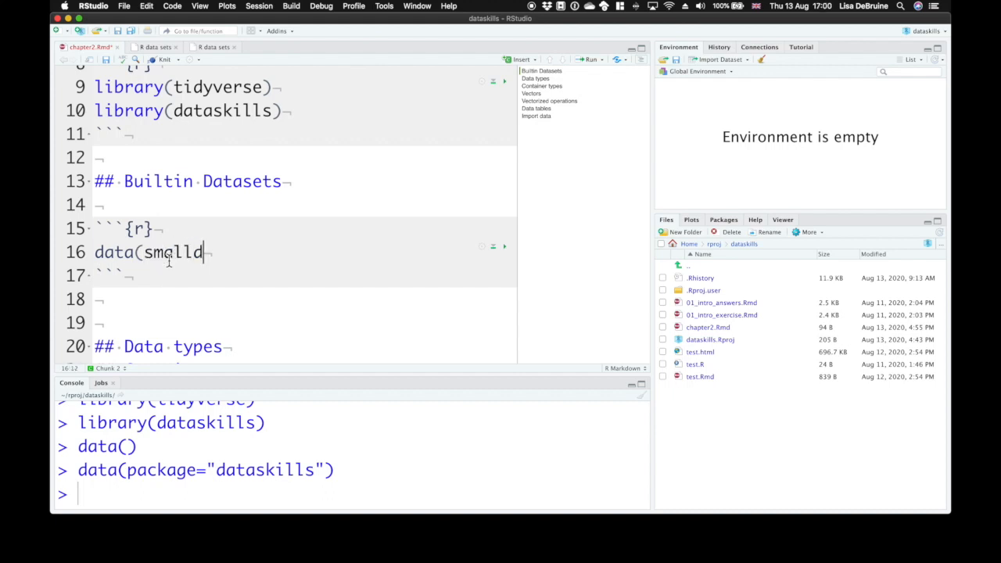
pyautogui.write('ata)')
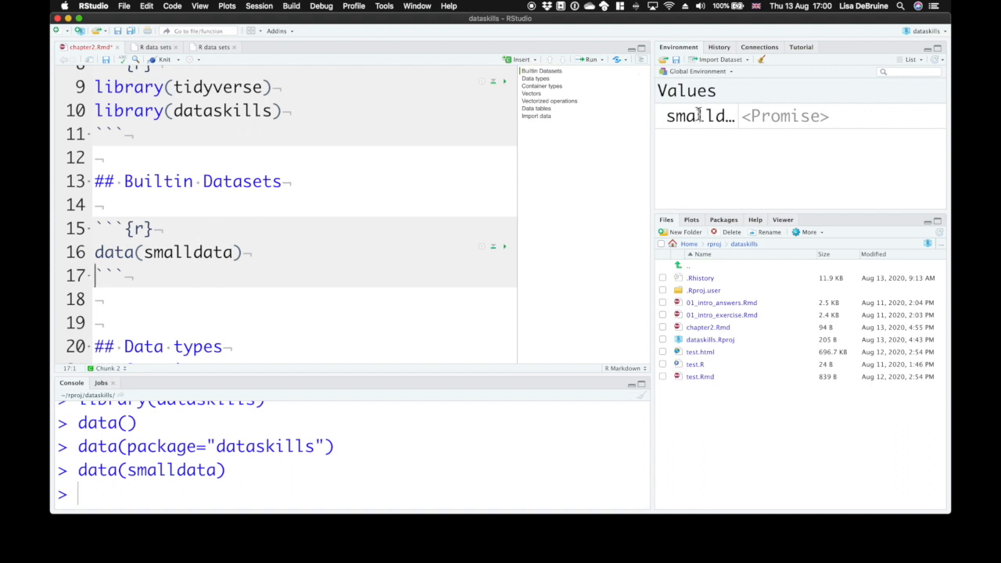
# View smalldata as a table of 10 rows (id, group, pre, post), then return to chapter2.Rmd
pyautogui.click(699, 115)
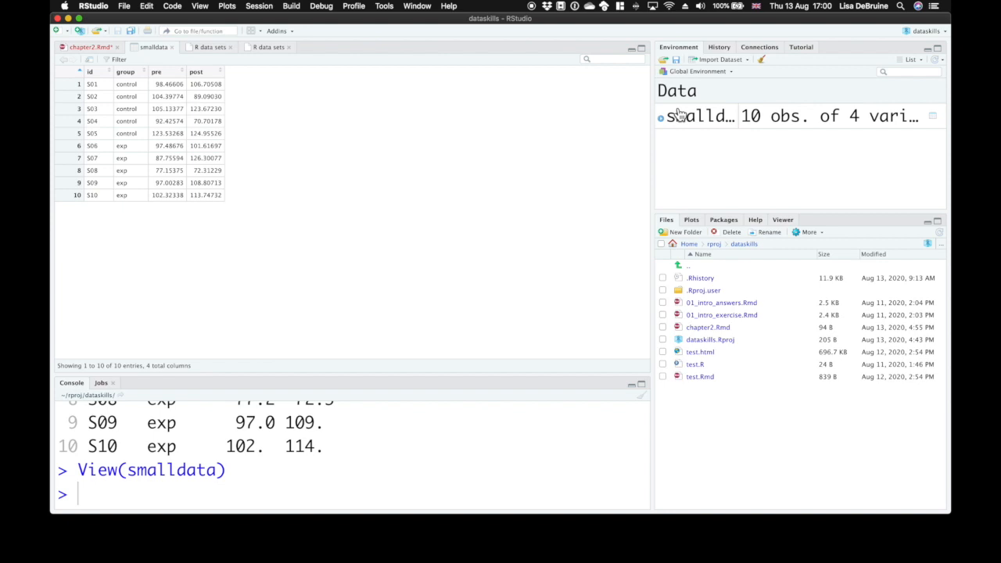
pyautogui.moveTo(686, 119)
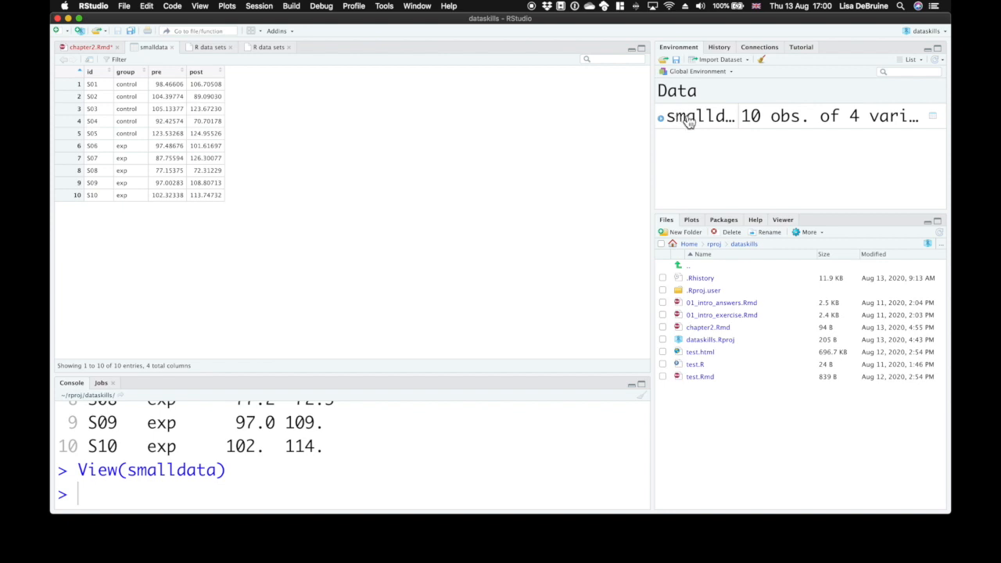
pyautogui.moveTo(171, 182)
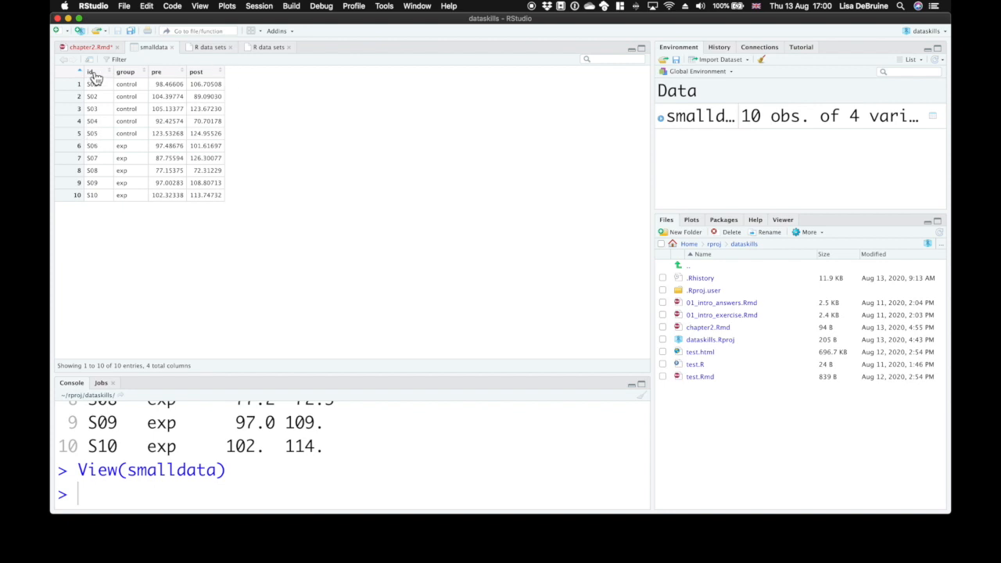
pyautogui.moveTo(202, 195)
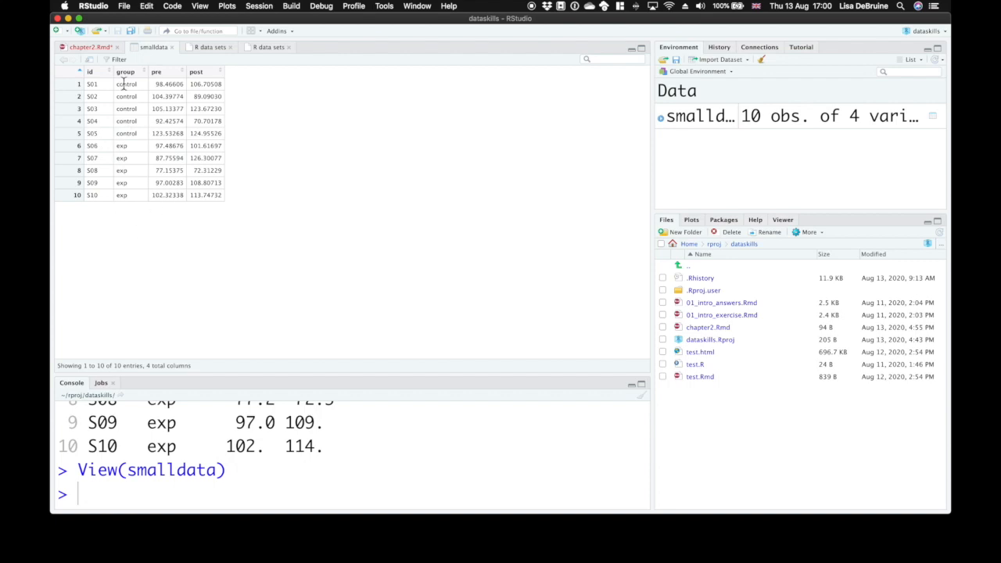
pyautogui.moveTo(128, 145)
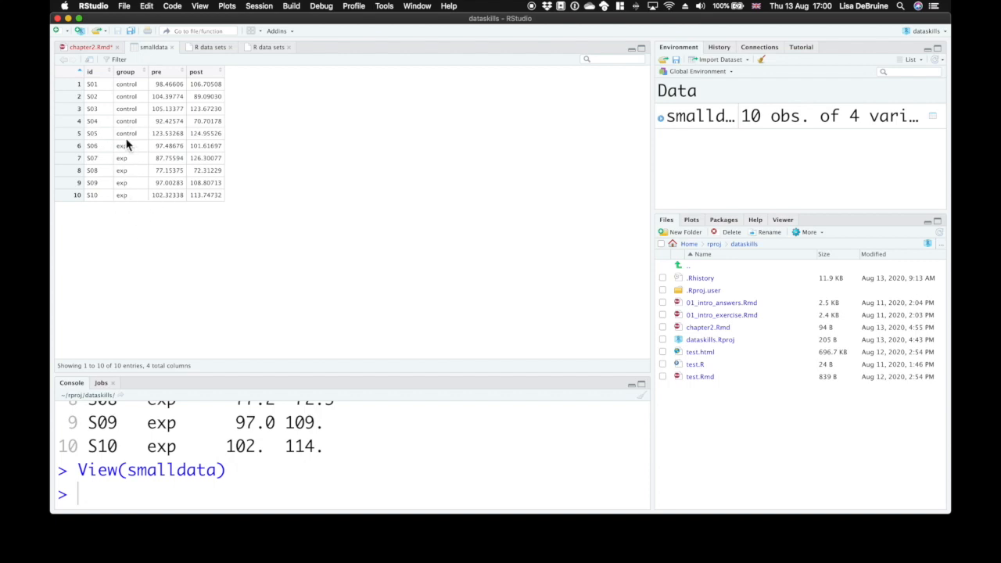
pyautogui.moveTo(202, 72)
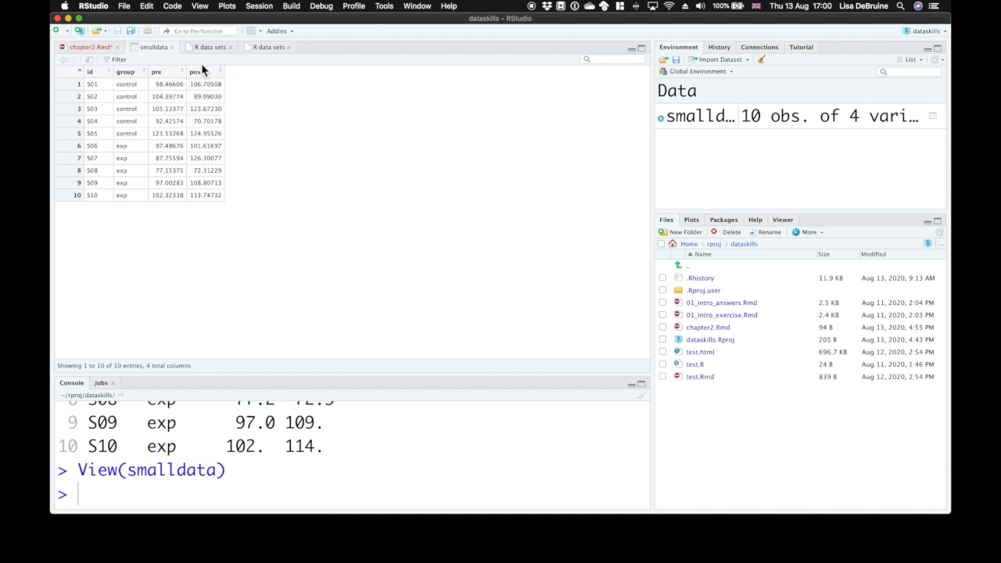
pyautogui.click(88, 47)
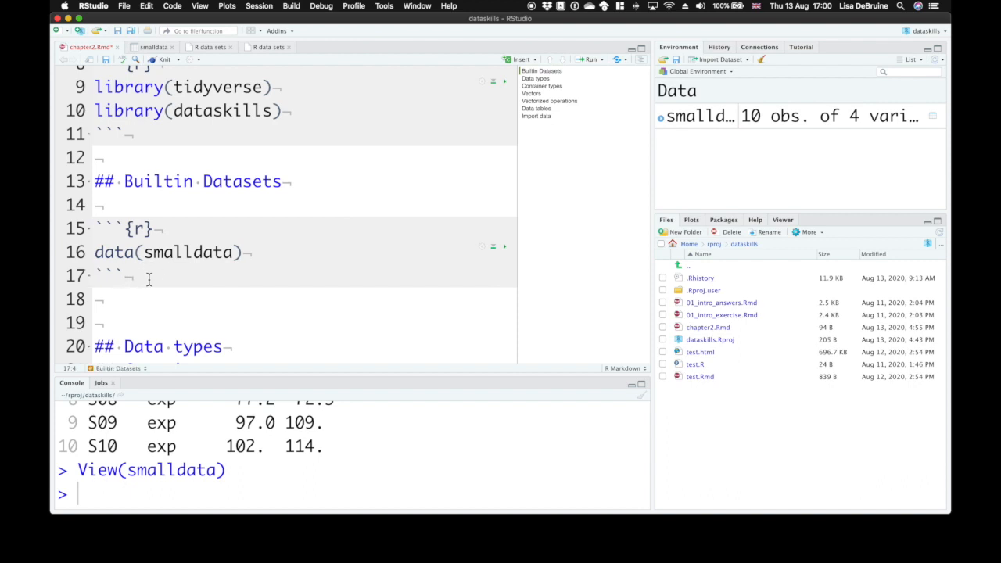
pyautogui.moveTo(199, 467)
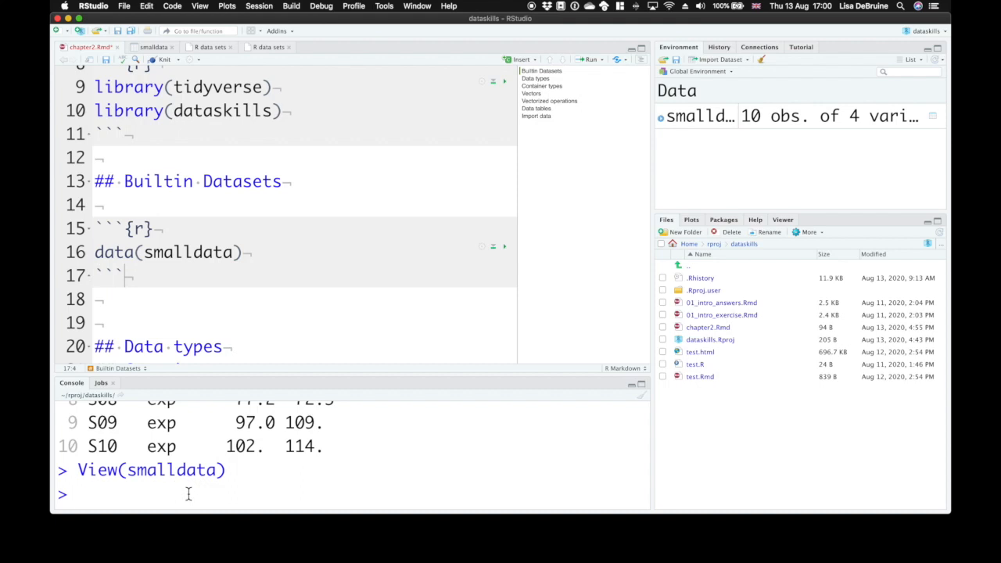
# Open the ?smalldata help page and scroll down to its variable descriptions
pyautogui.write('?')
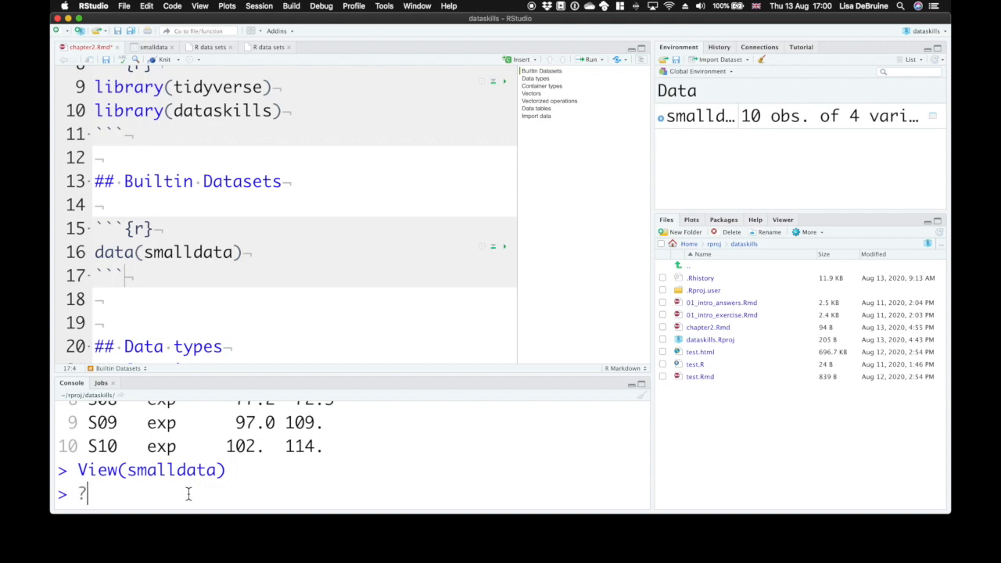
pyautogui.write('smal')
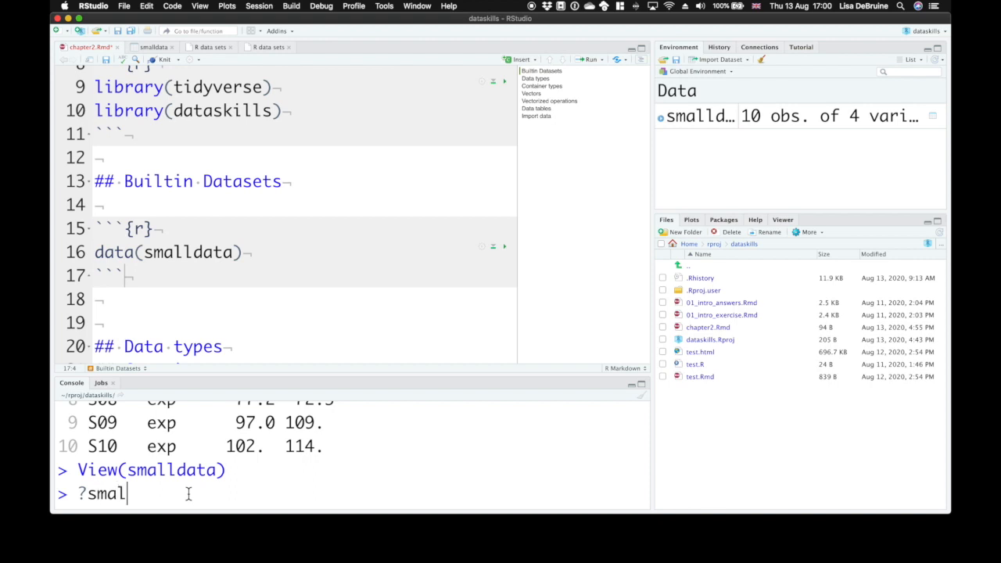
pyautogui.press('enter')
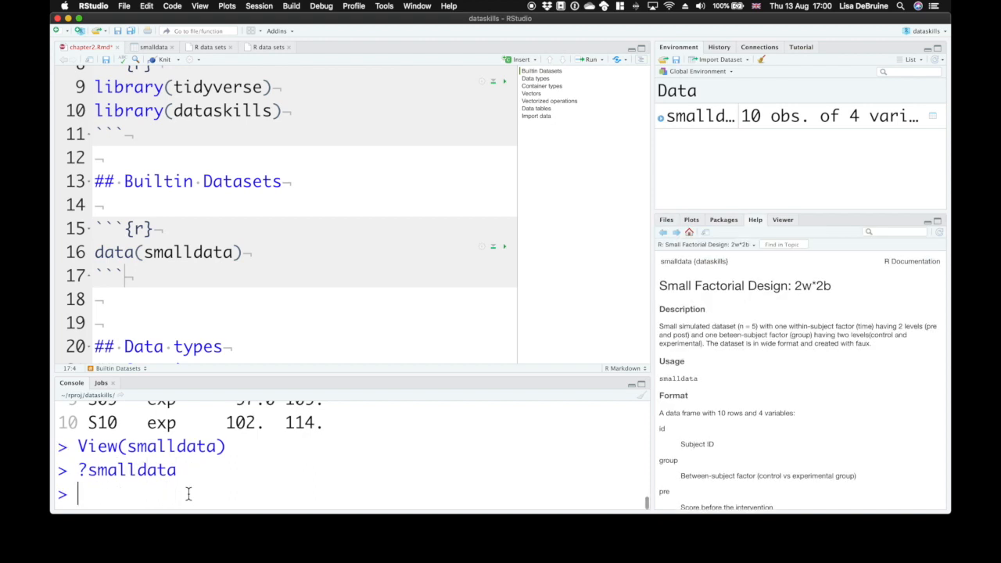
pyautogui.moveTo(850, 326)
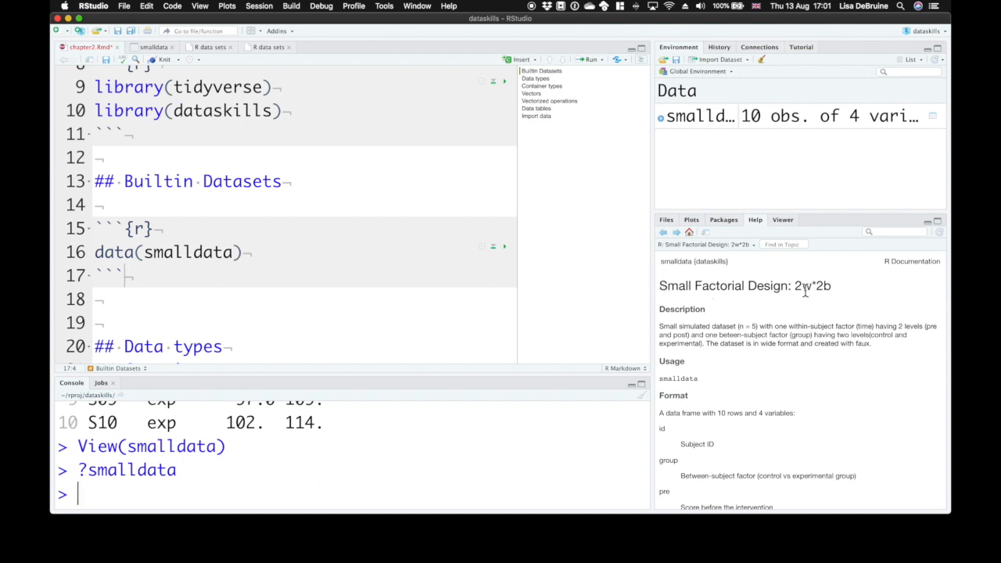
pyautogui.moveTo(632, 357)
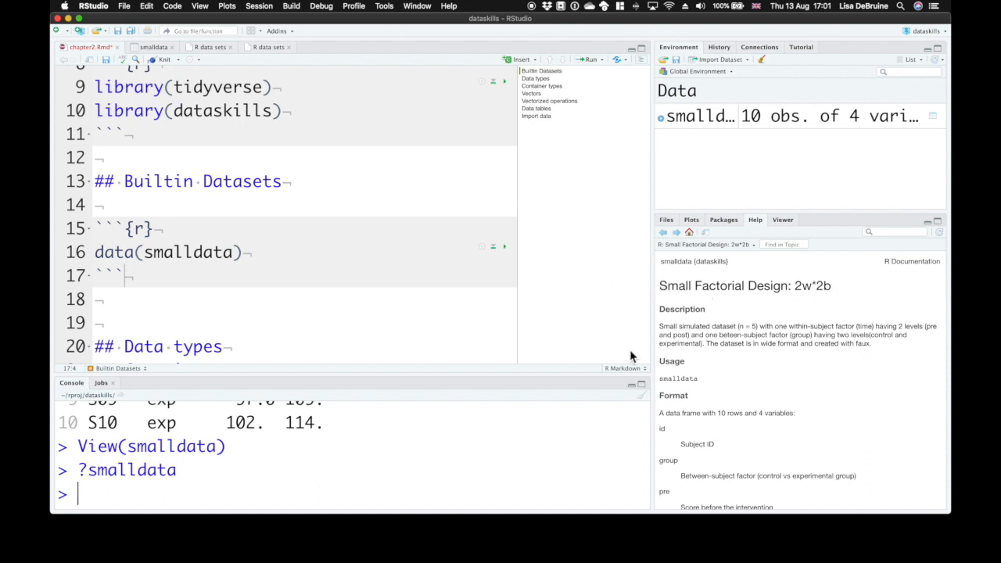
pyautogui.scroll(-3)
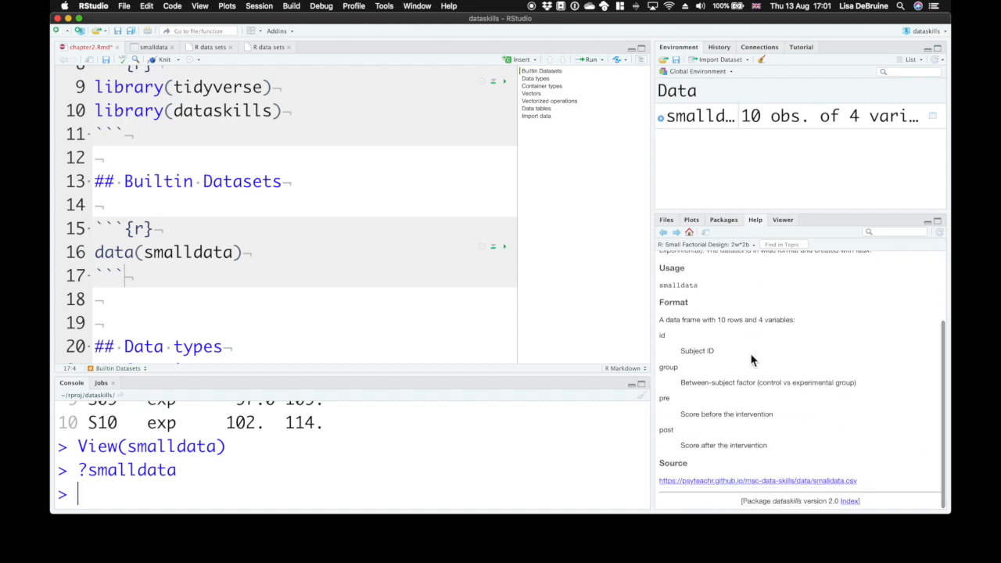
pyautogui.moveTo(701, 303)
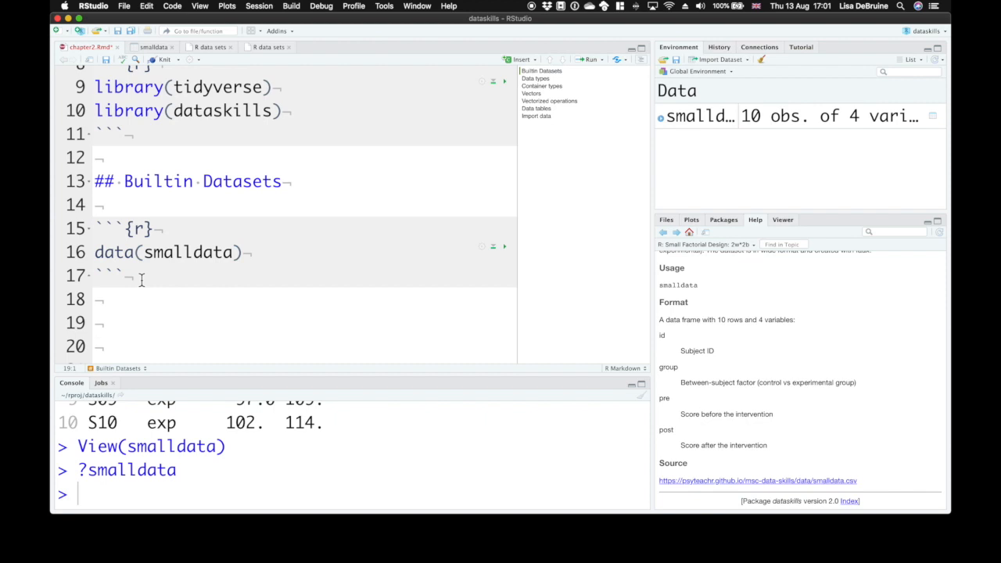
# Write pre_mean <- mean(smalldata$pre) in a new chunk and print pre_mean (98.56787)
pyautogui.scroll(-3)
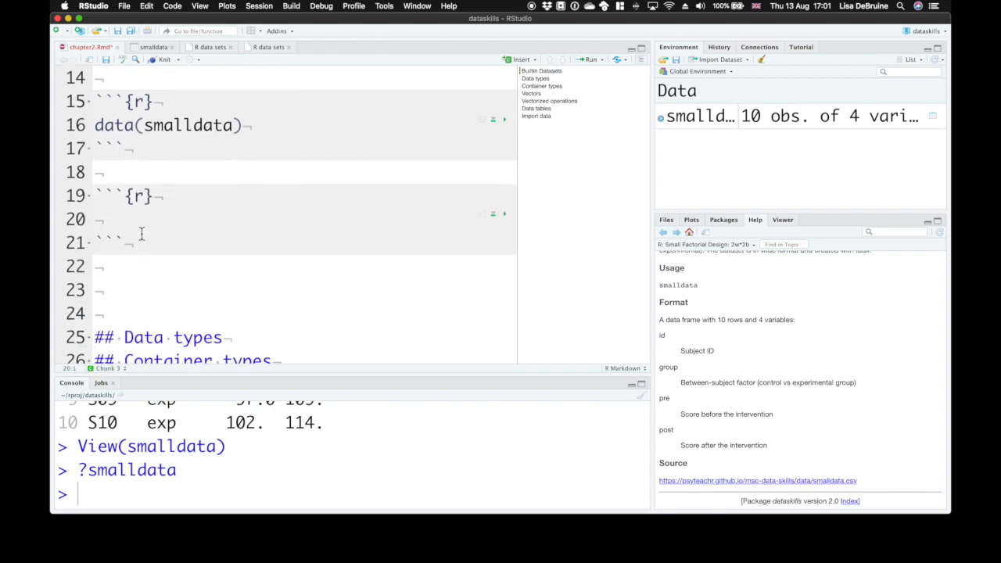
pyautogui.moveTo(141, 227)
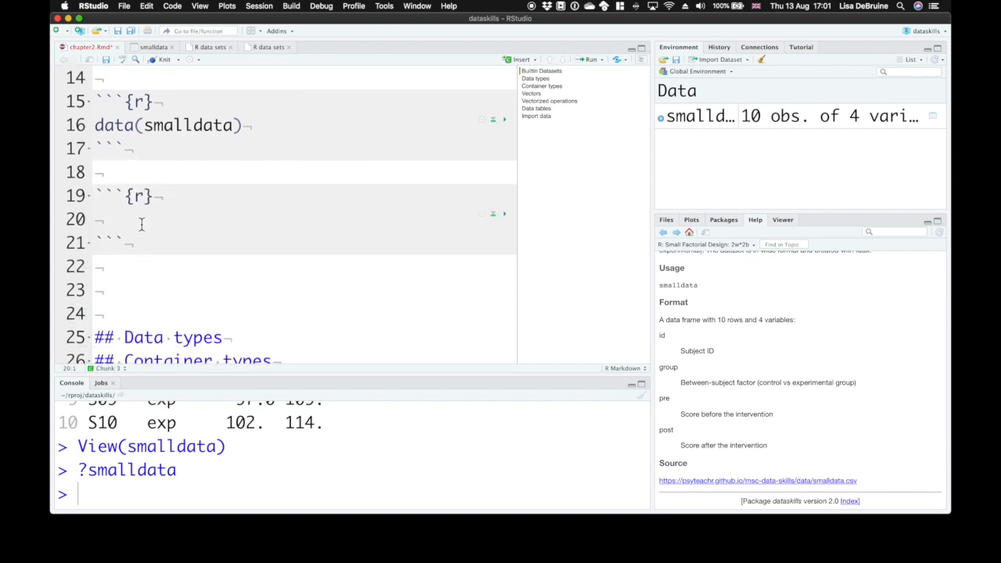
pyautogui.write('pre_m')
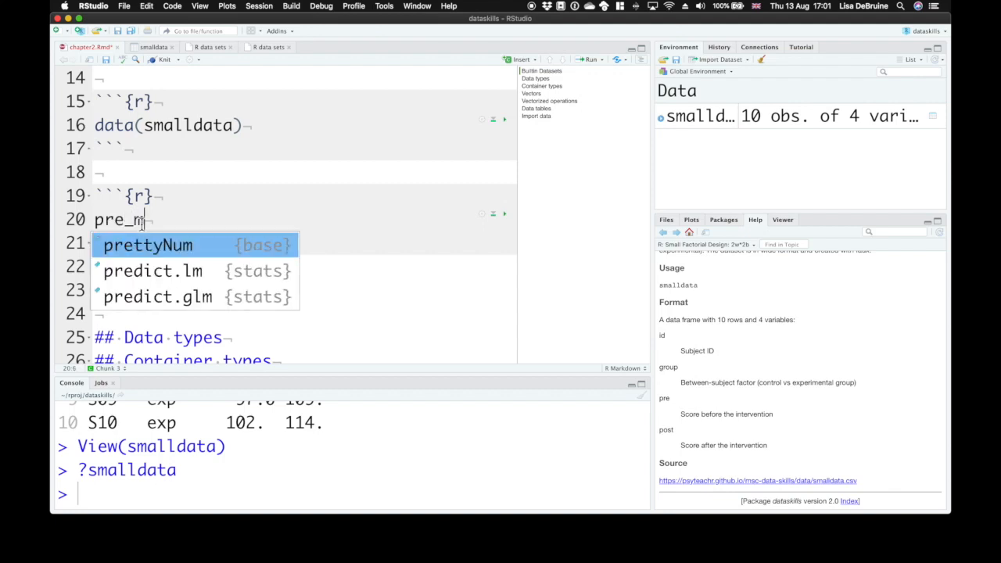
pyautogui.write('ean <-')
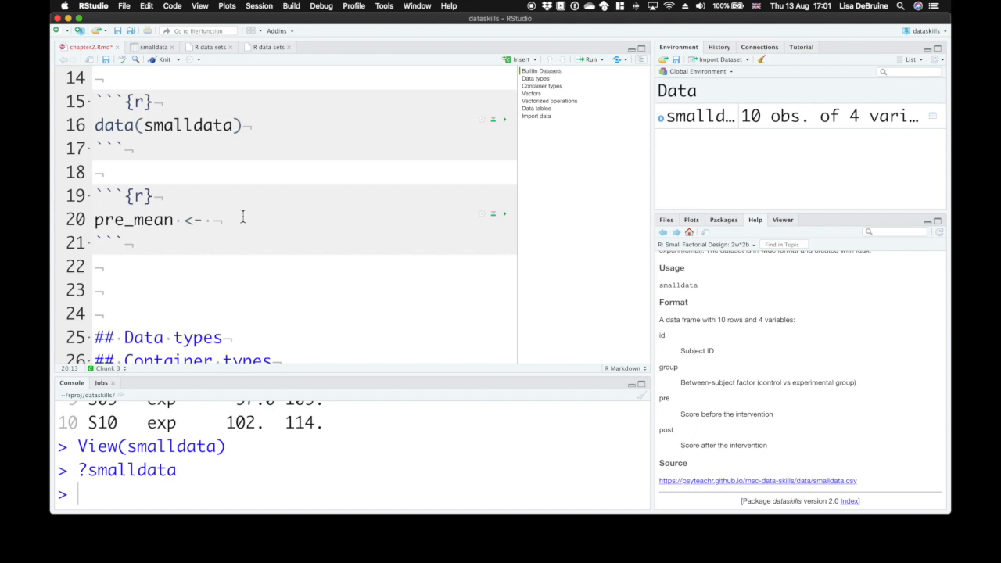
pyautogui.write('mean(')
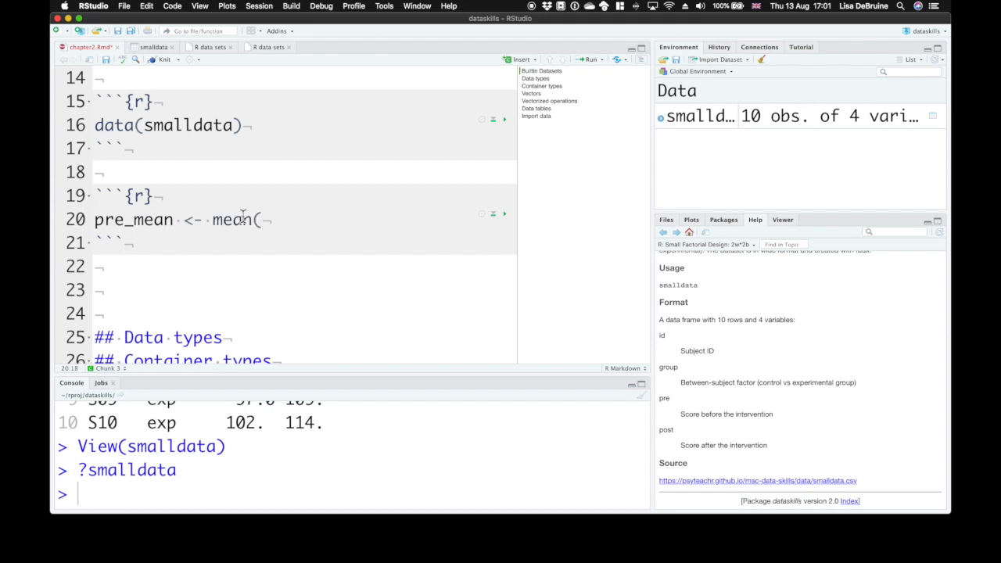
pyautogui.write('smalldata')
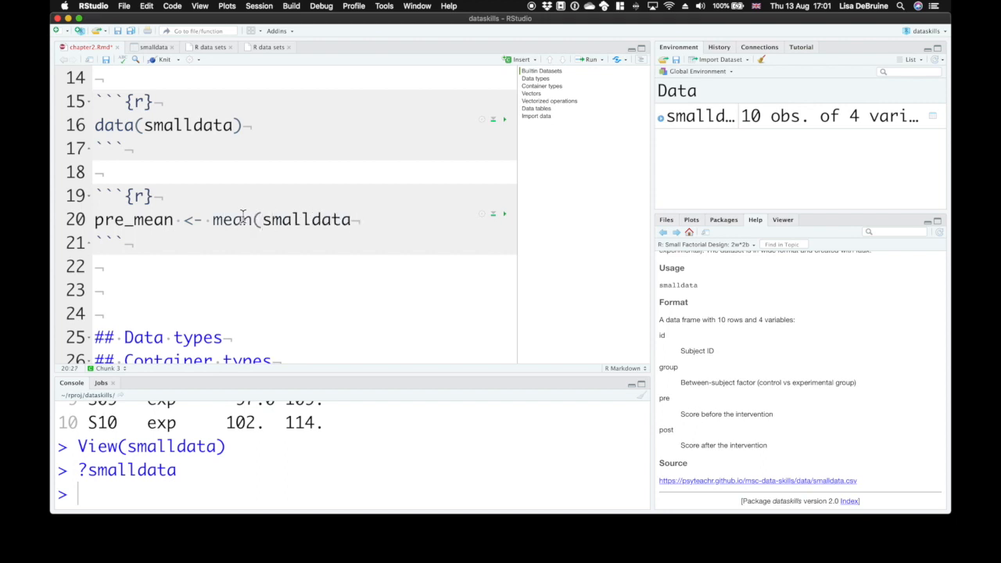
pyautogui.write('$')
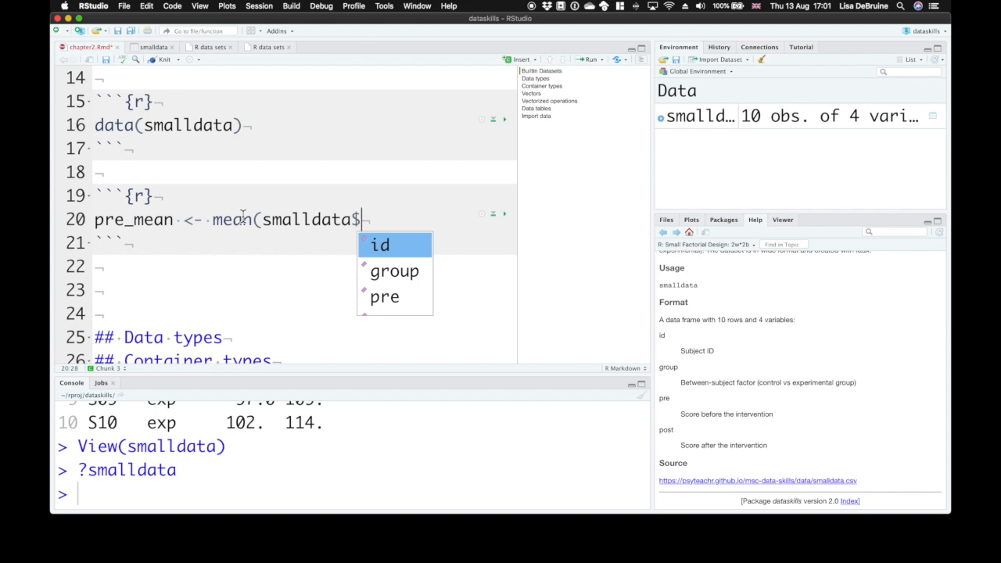
pyautogui.write('pre')
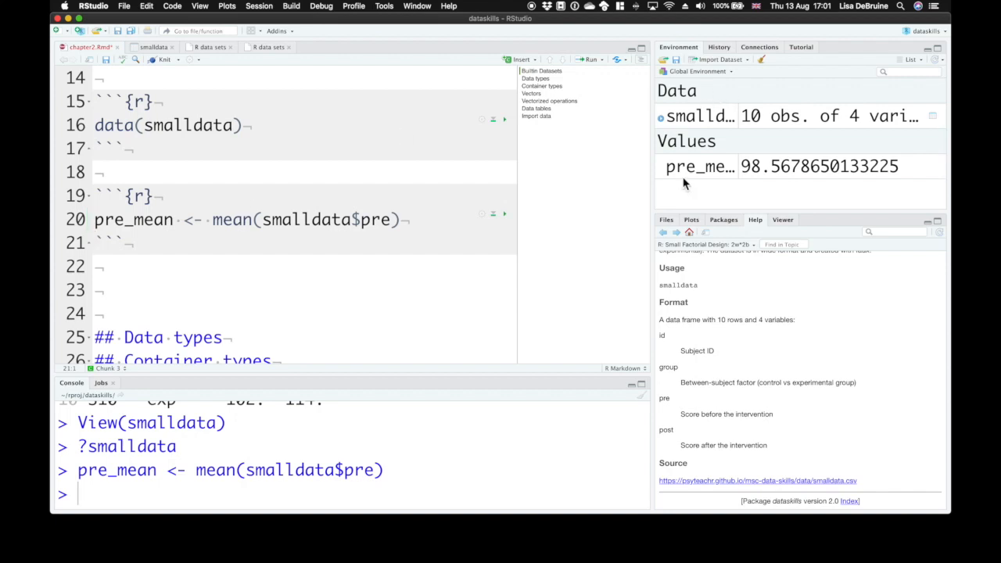
pyautogui.doubleClick(133, 220)
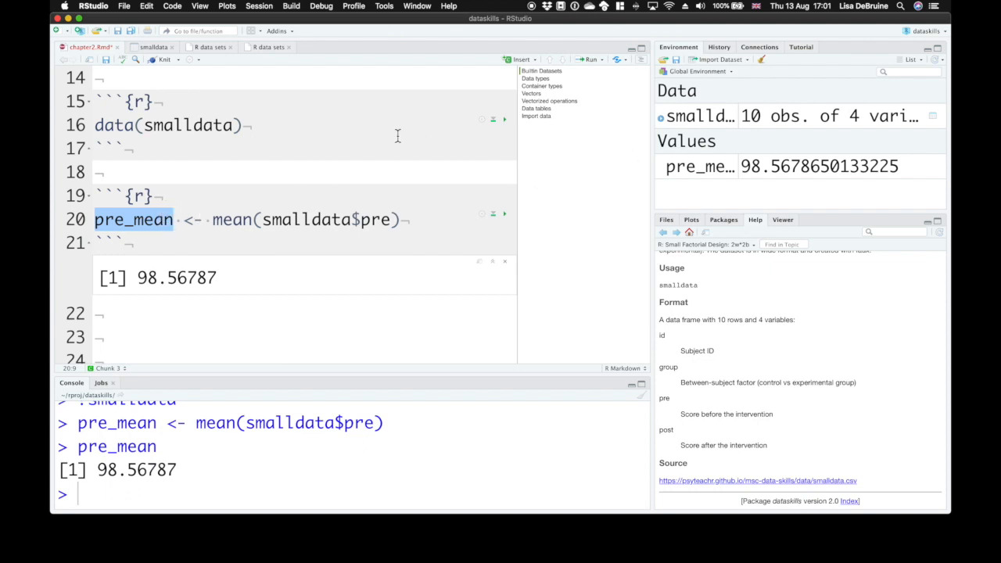
pyautogui.moveTo(55, 253)
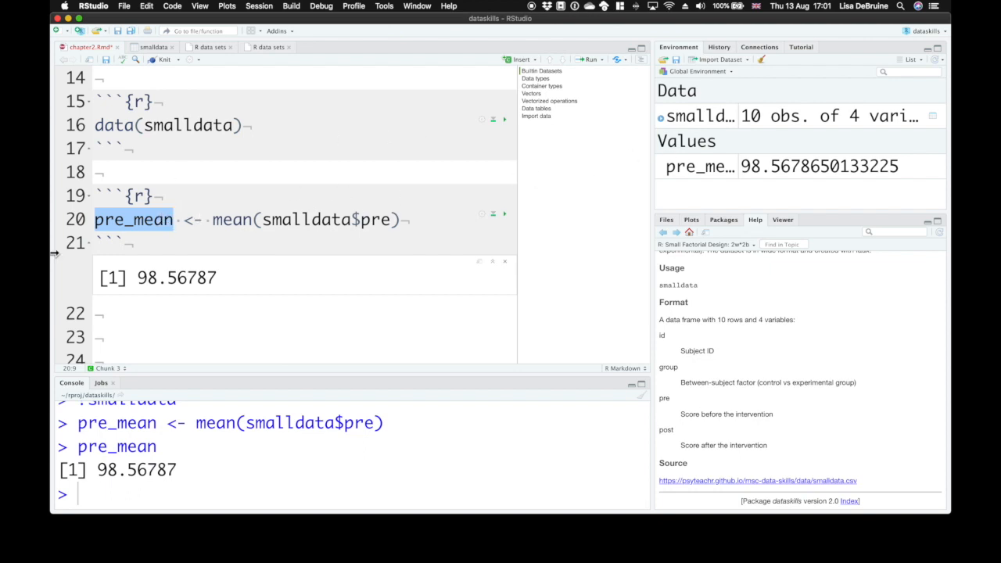
pyautogui.moveTo(61, 256)
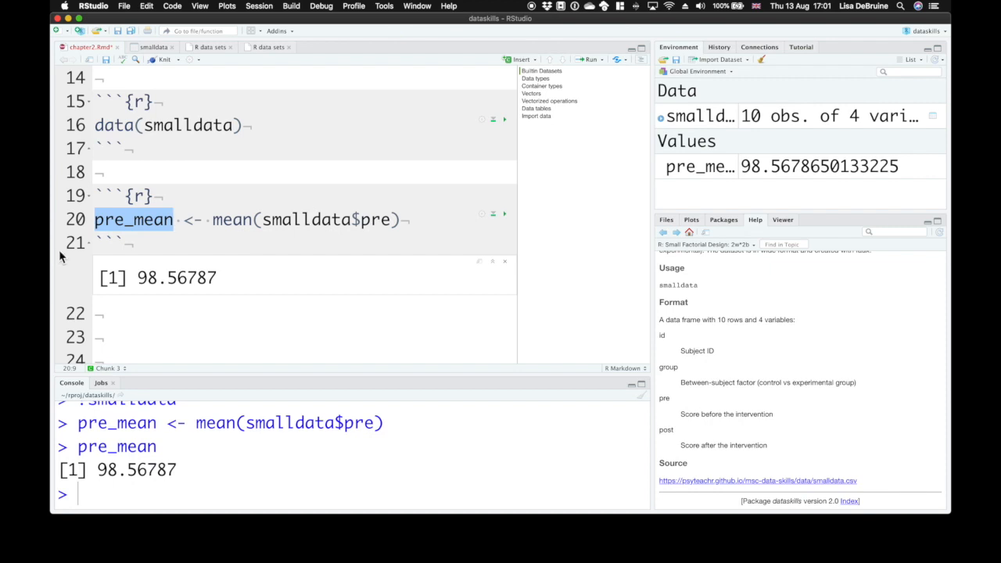
# Add post_mean <- mean(smalldata$post) to the chunk
pyautogui.write('p')
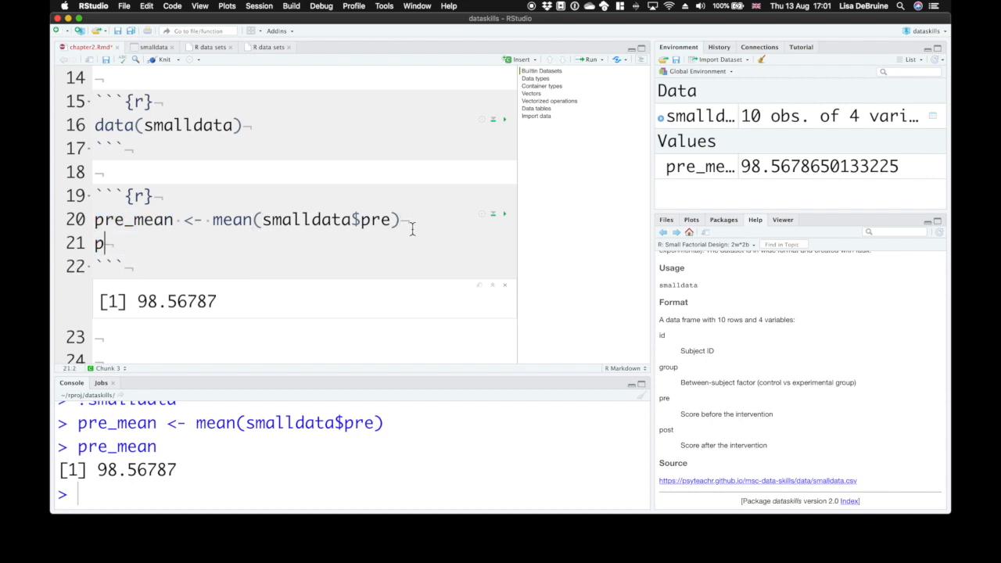
pyautogui.write('ost_mean')
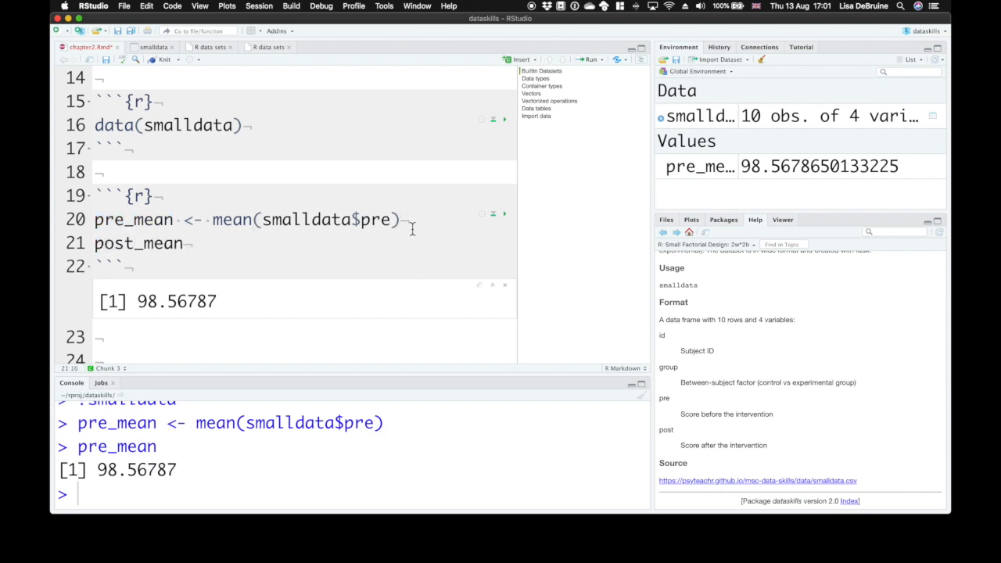
pyautogui.write('<- mean(s')
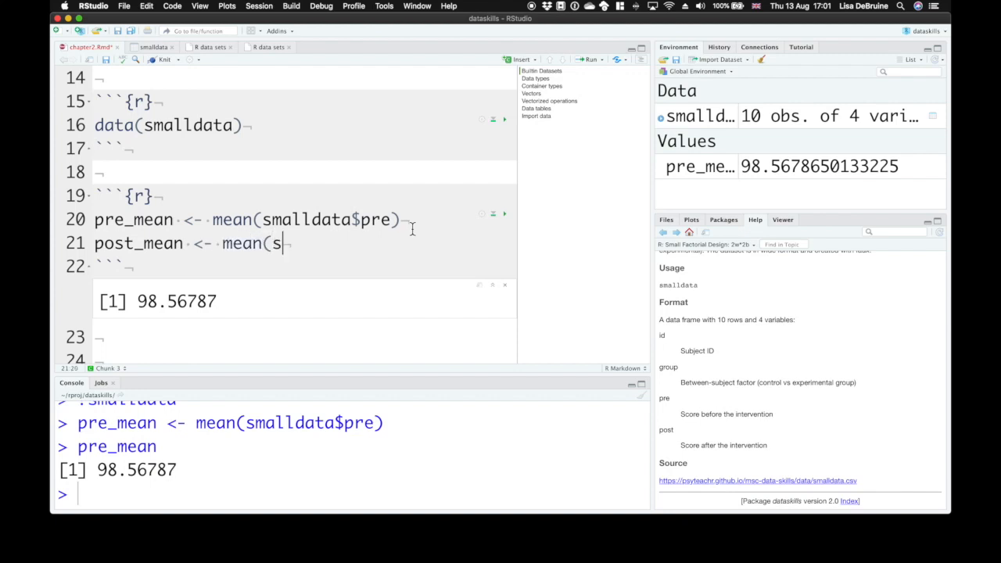
pyautogui.write('malldata')
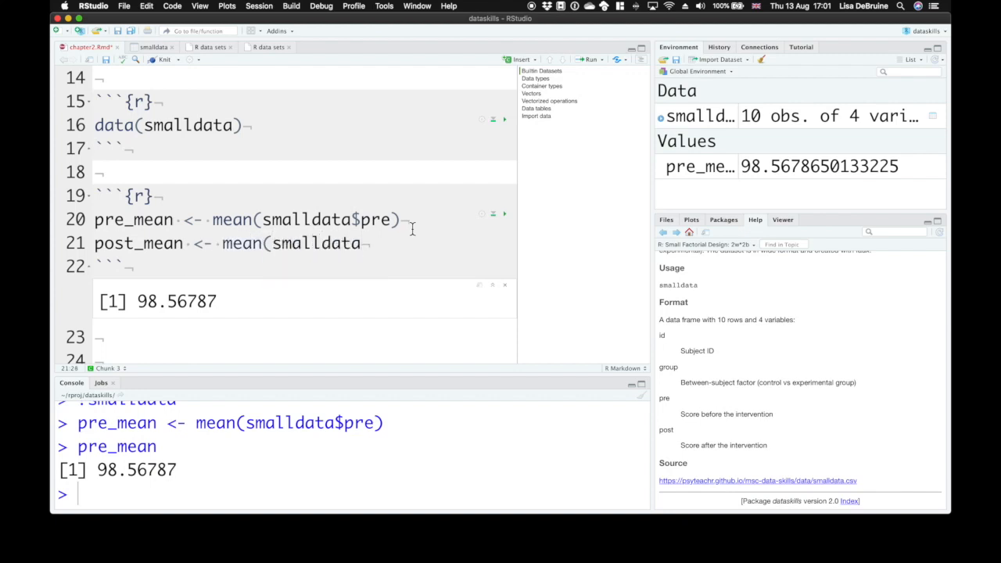
pyautogui.write('$post')
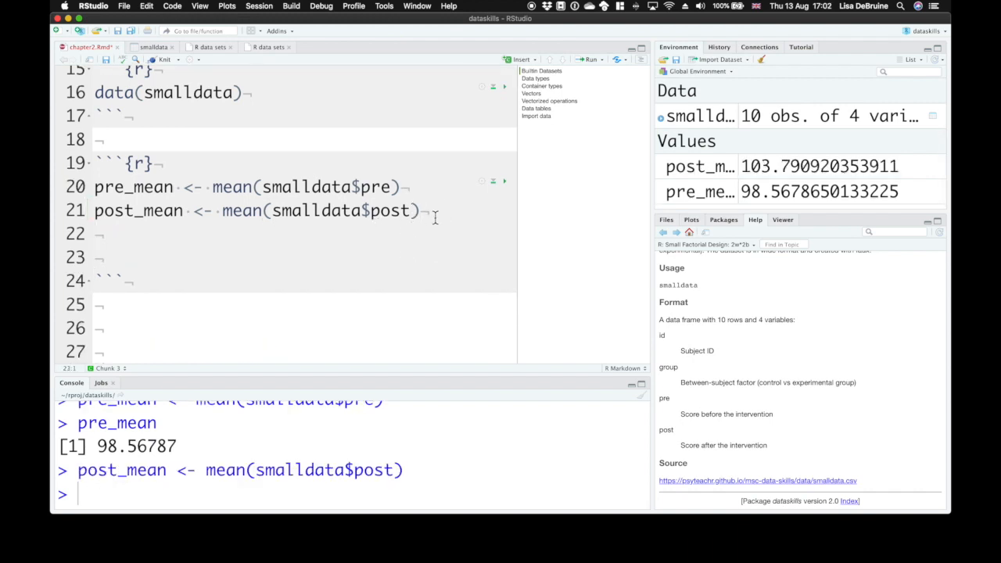
# Add a post_mean - pre_mean line to compute the mean difference
pyautogui.write('pos')
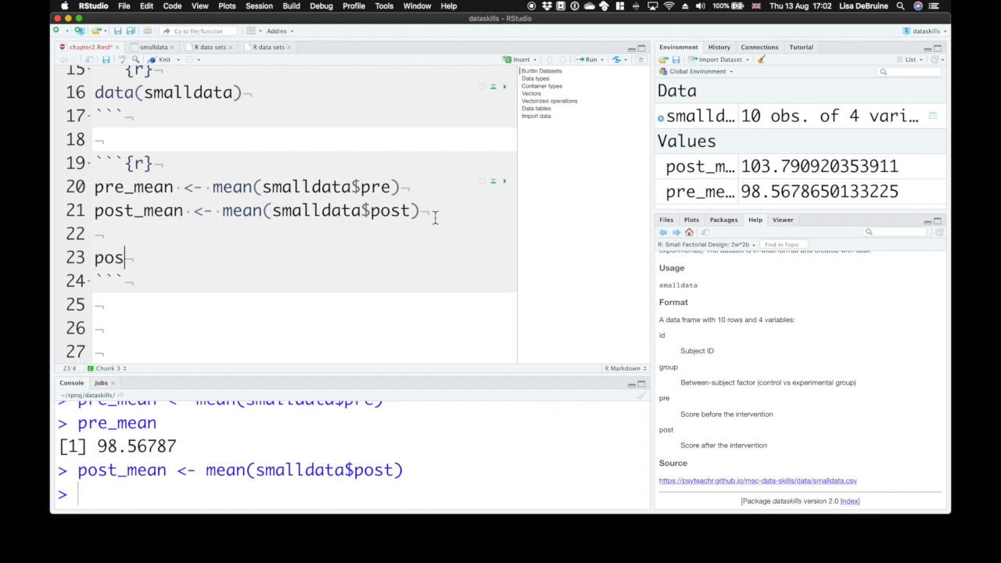
pyautogui.write('t_mean -')
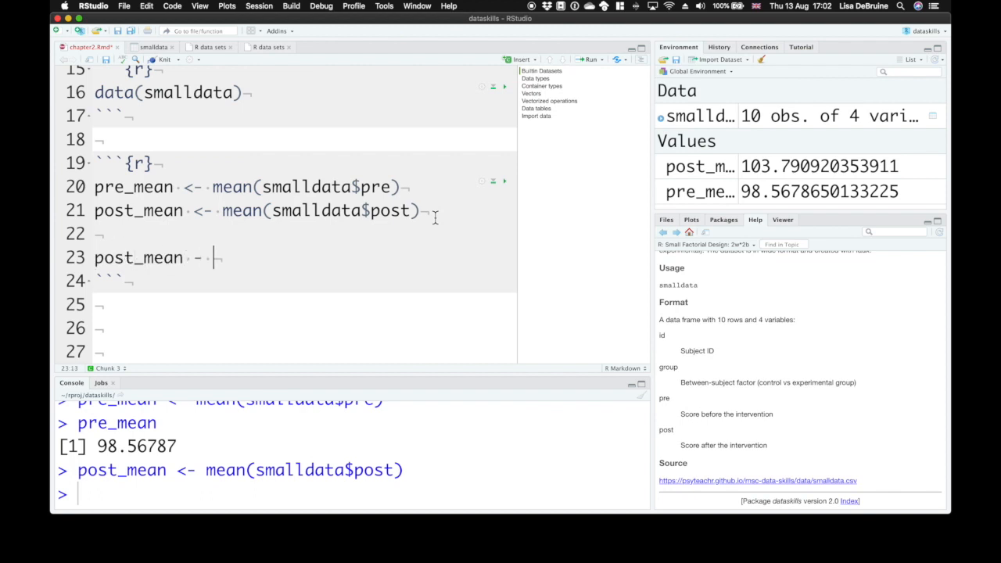
pyautogui.write('pre_mean')
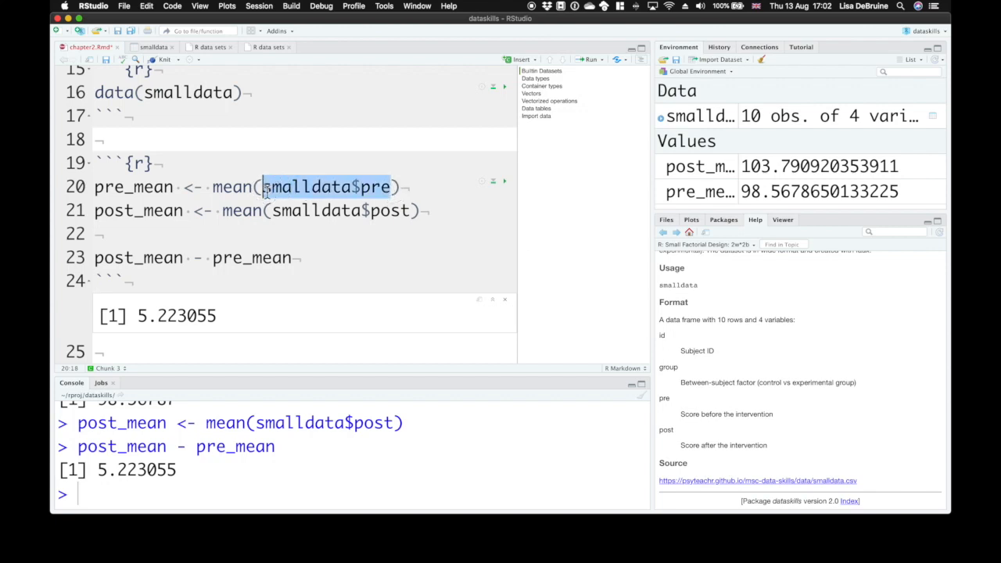
# Add smalldata$pre to the chunk to print all ten pre scores
pyautogui.write('smalldata$pre')
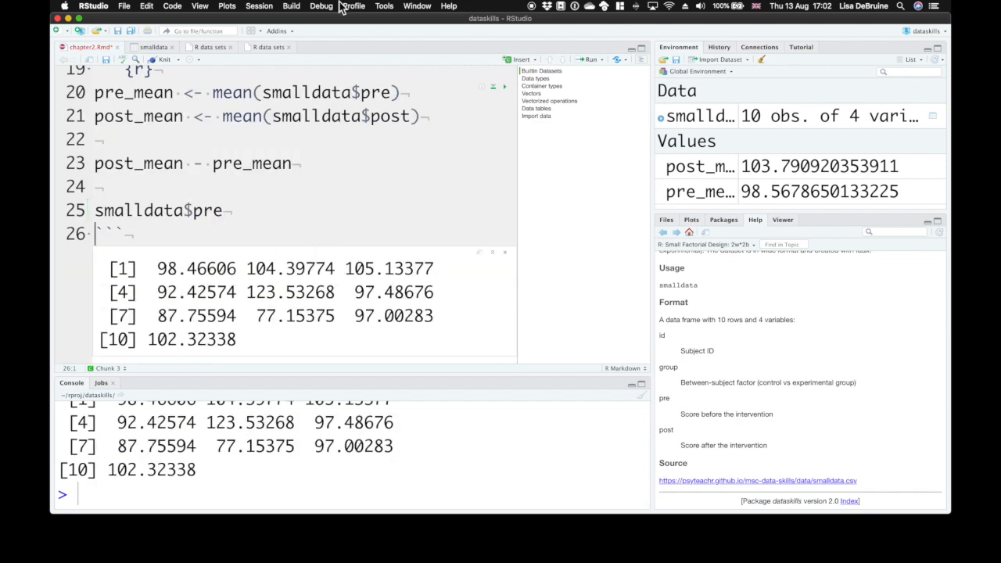
pyautogui.click(154, 47)
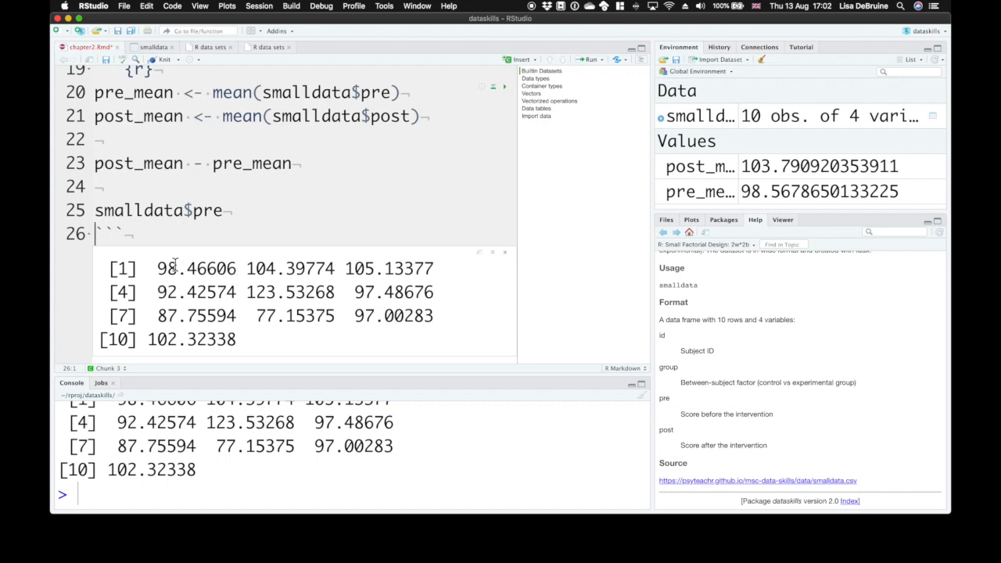
pyautogui.moveTo(233, 272)
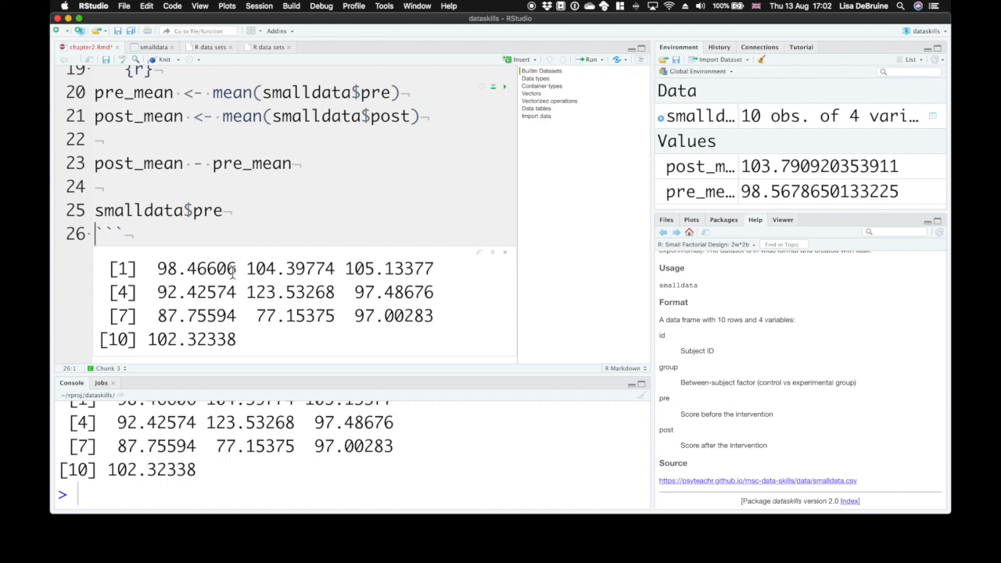